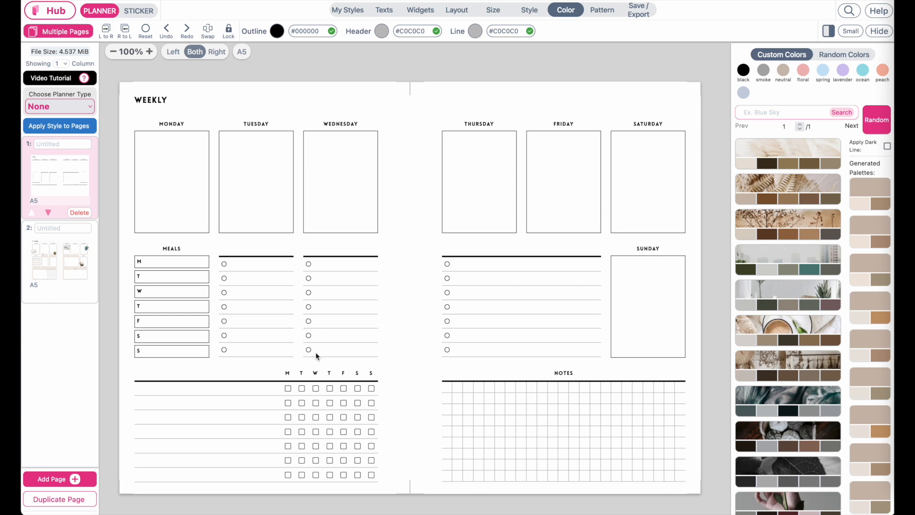
mouse_move(285, 272)
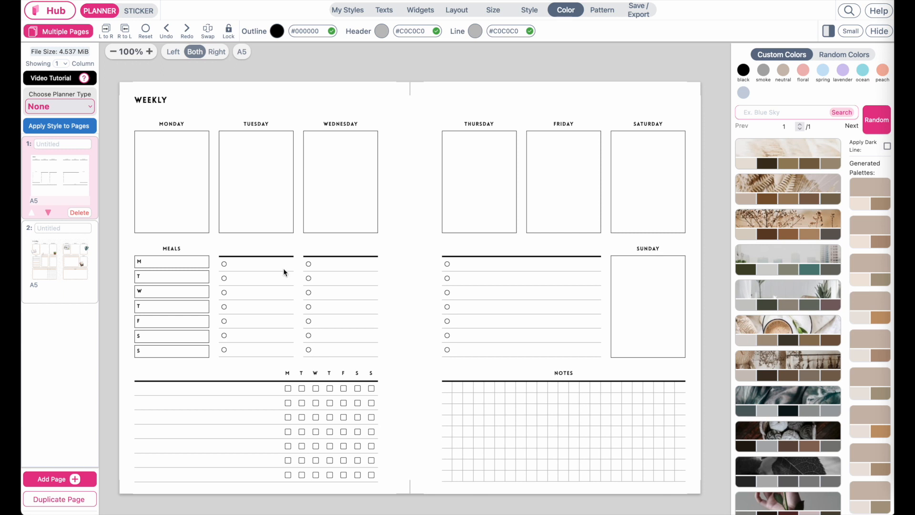
Step: View page 2, the finished beige weekly spread with polka dots and plant stickers
left_click(59, 260)
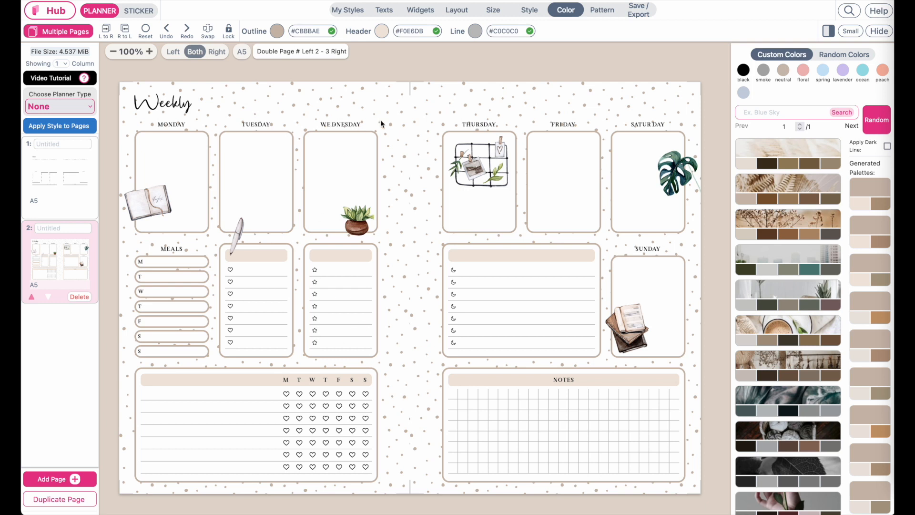
mouse_move(406, 347)
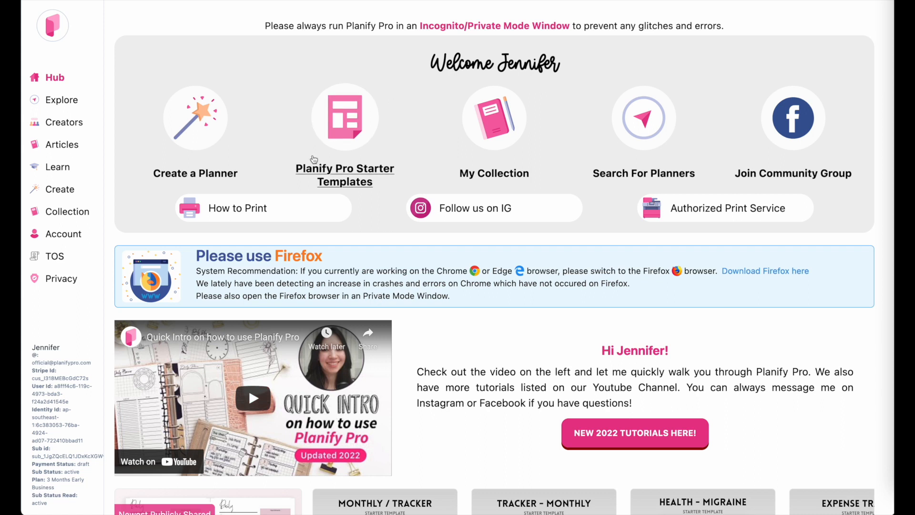
Step: Scroll through the starter templates down to the plain Weekly Planner and load it in the editor
left_click(344, 116)
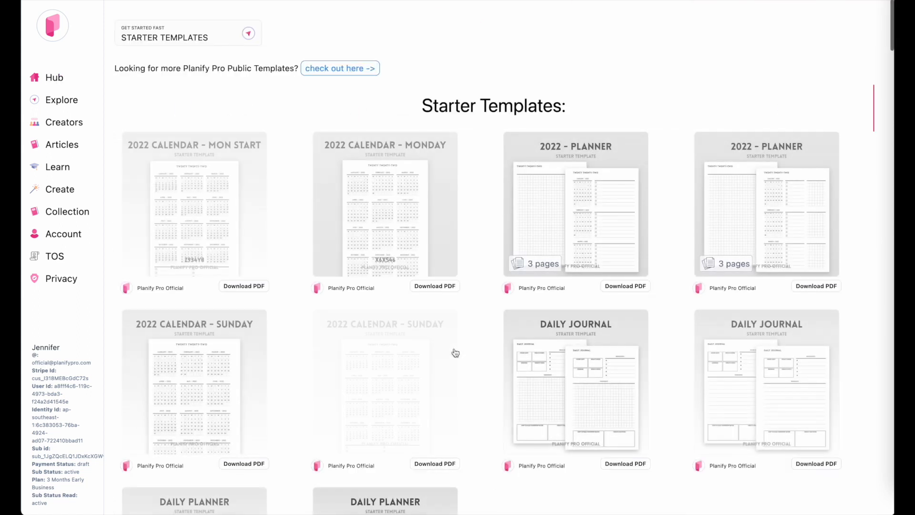
scroll("down", 3)
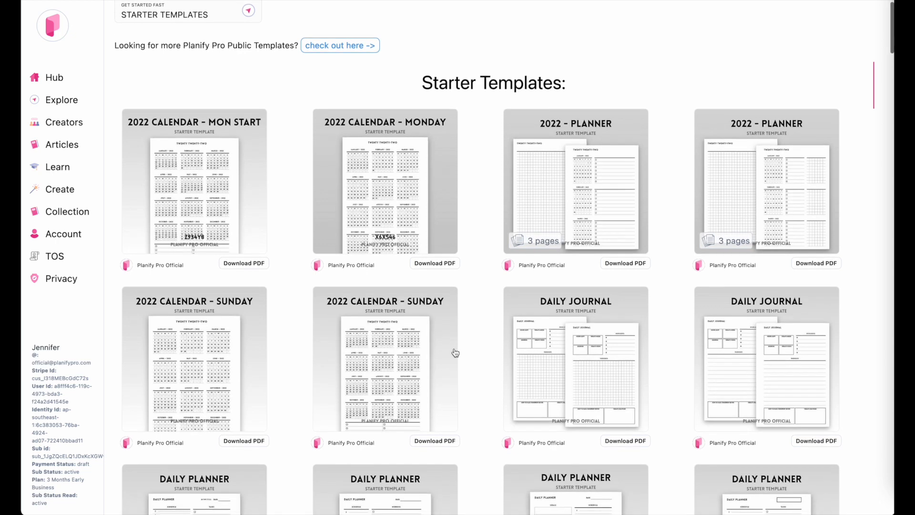
scroll("down", 3)
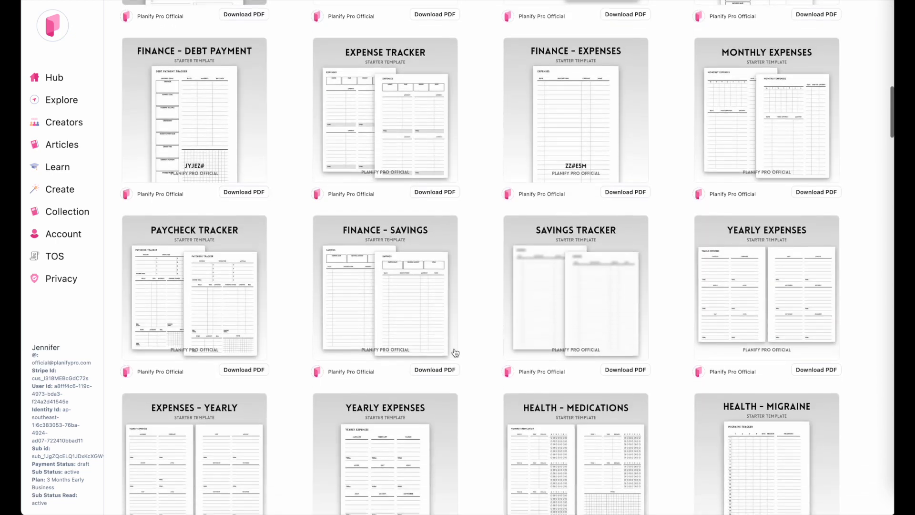
scroll("down", 3)
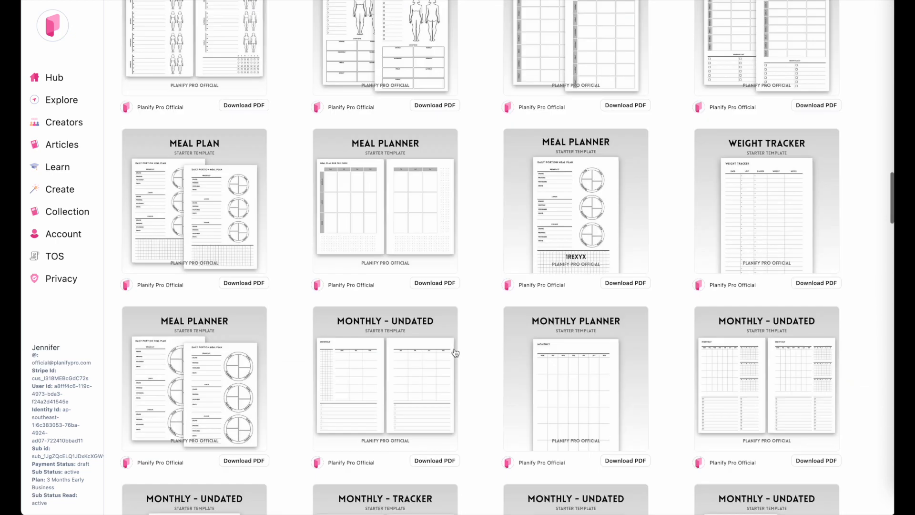
scroll("down", 3)
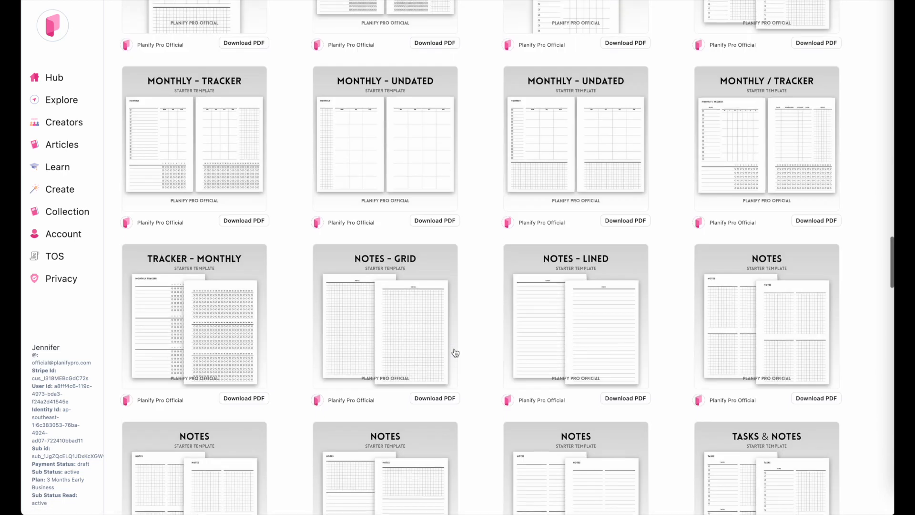
scroll("down", 3)
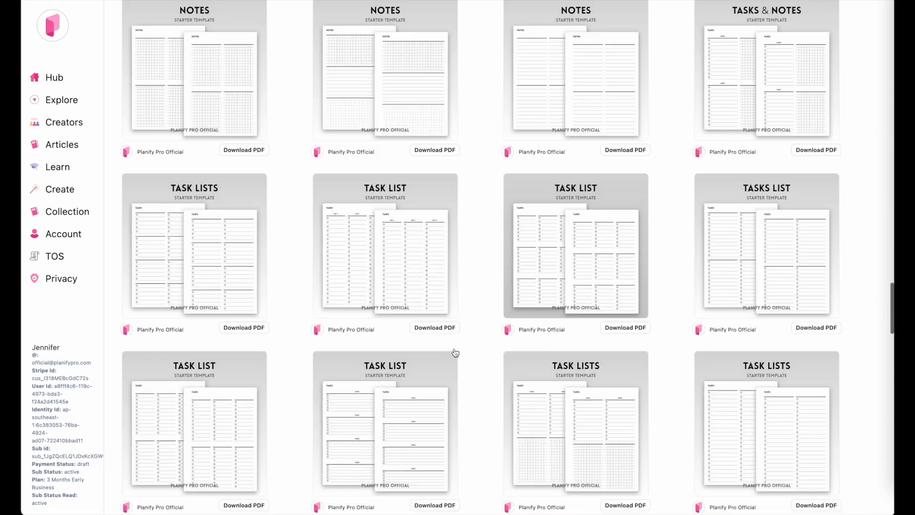
scroll("down", 3)
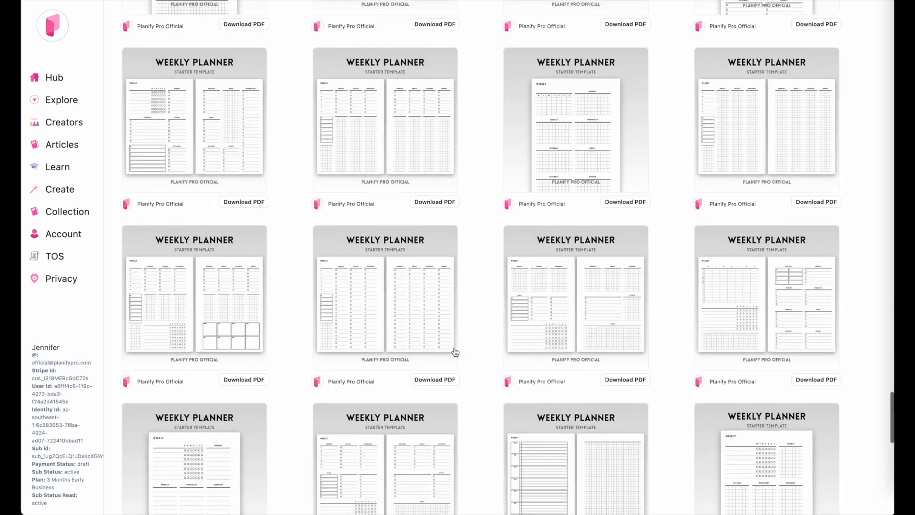
scroll("down", 3)
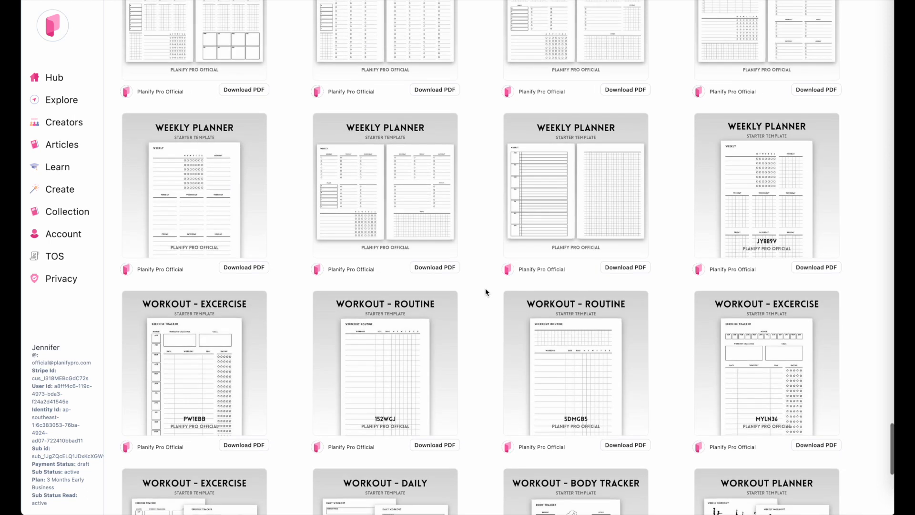
scroll("down", 3)
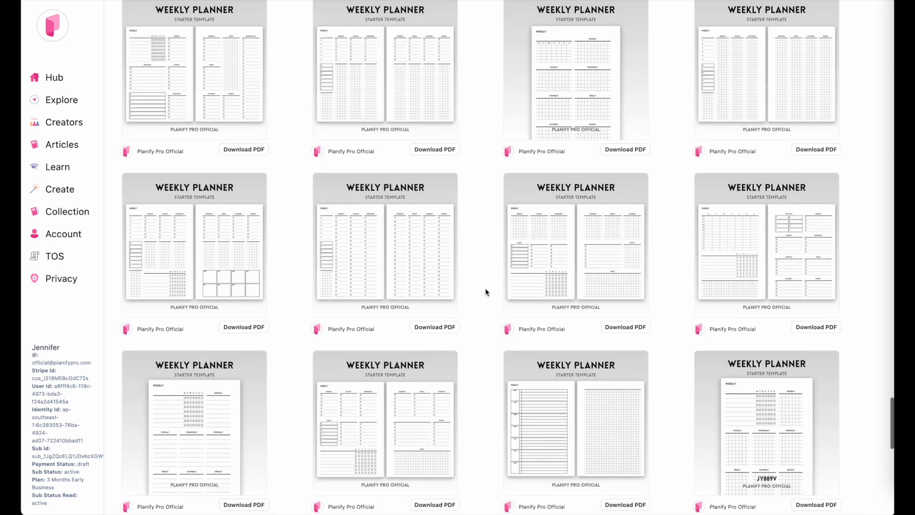
scroll("down", 3)
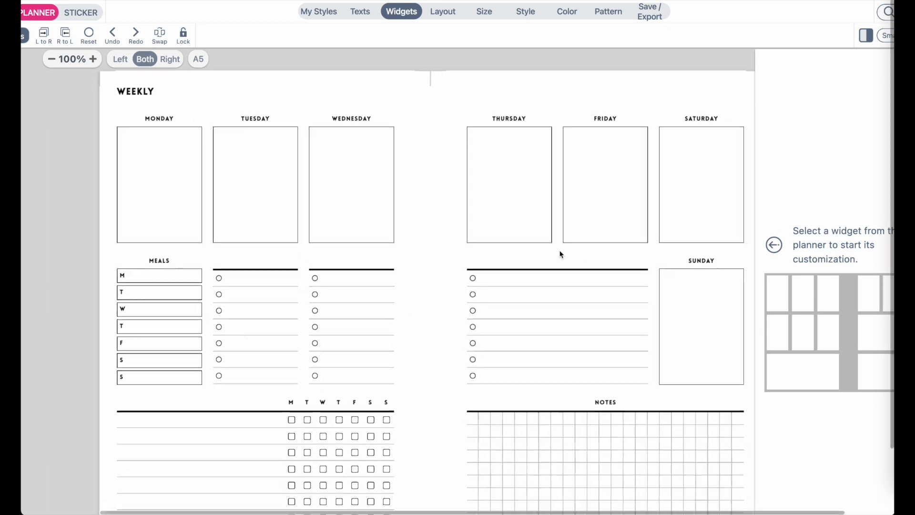
Step: Confirm the spread stays at A5 size and show the colour palettes with the page list
left_click(52, 58)
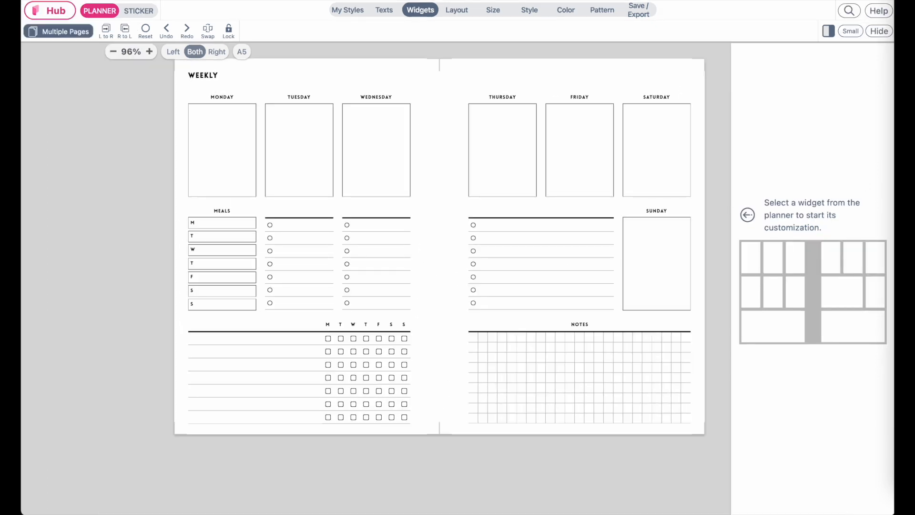
left_click(493, 10)
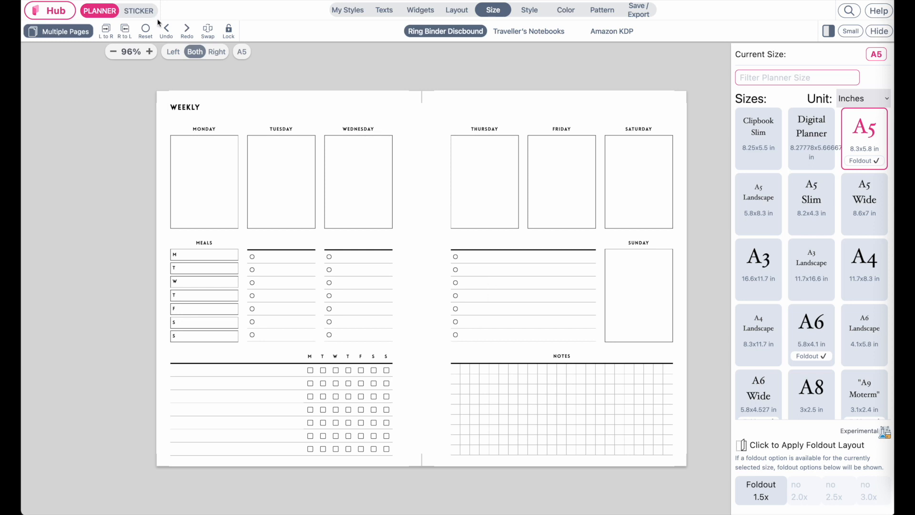
left_click(564, 10)
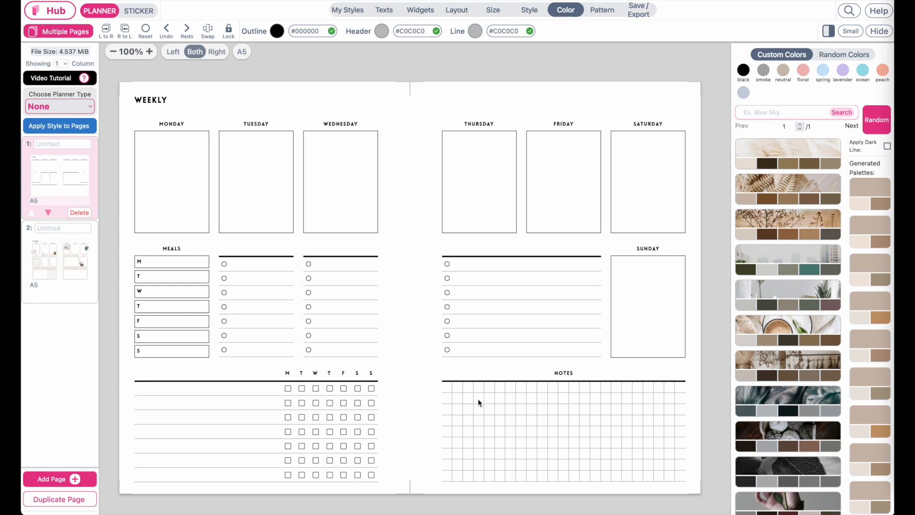
mouse_move(39, 438)
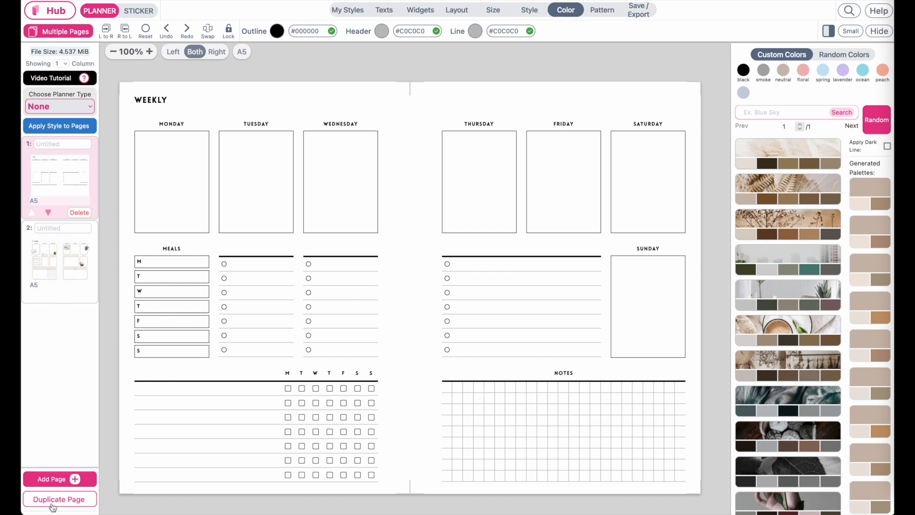
Step: Duplicate the plain weekly spread as page 3 and switch to that new page
left_click(59, 499)
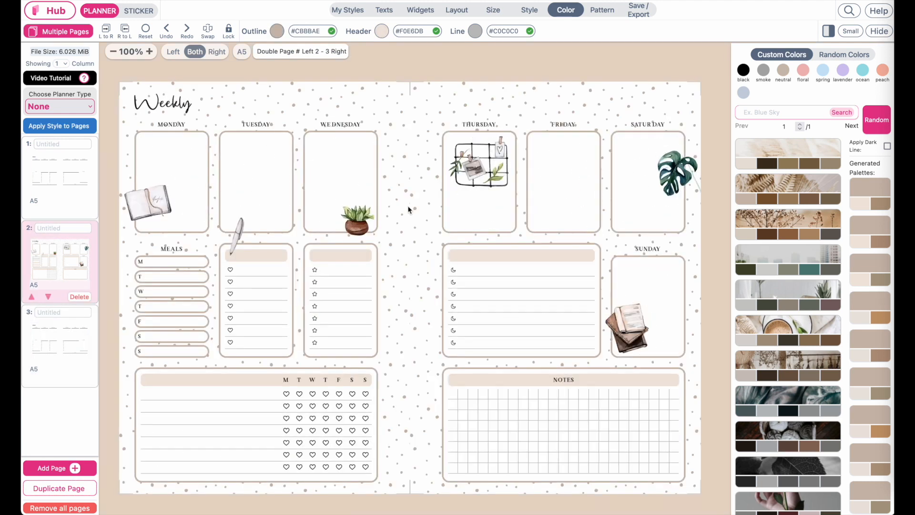
left_click(59, 344)
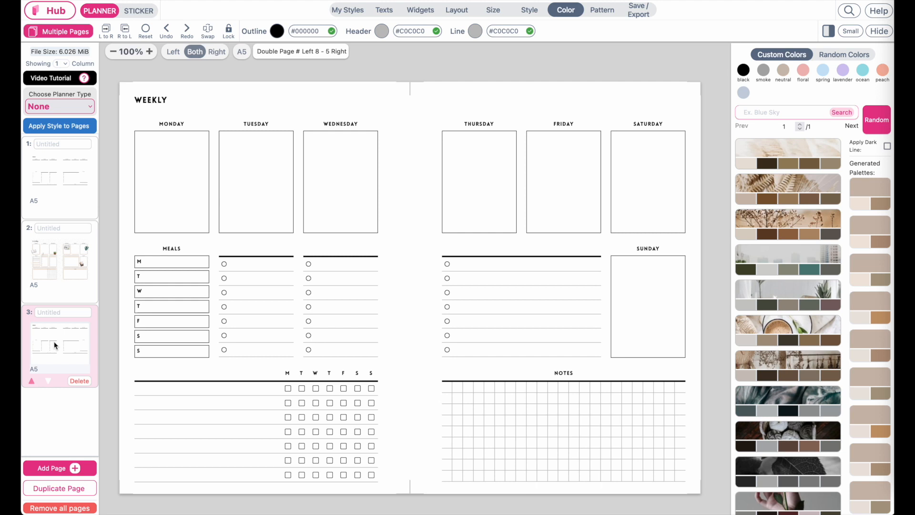
left_click(60, 344)
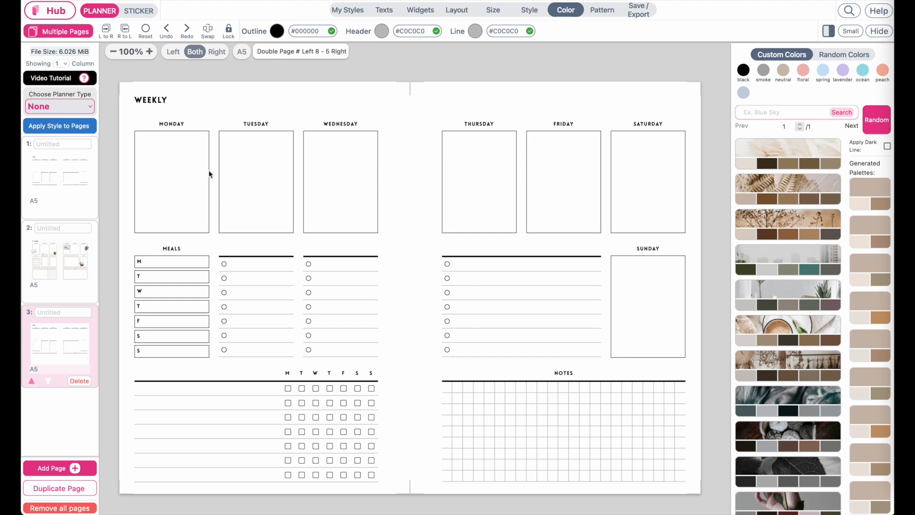
mouse_move(537, 353)
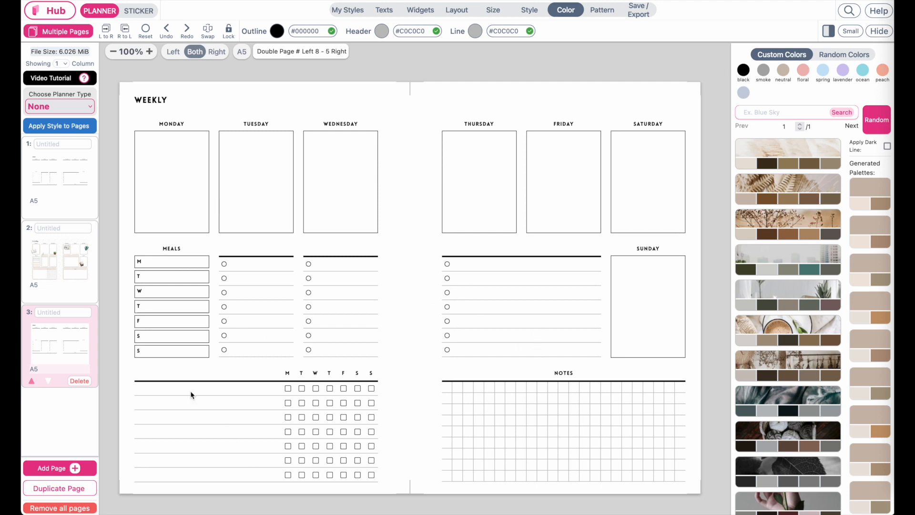
mouse_move(534, 471)
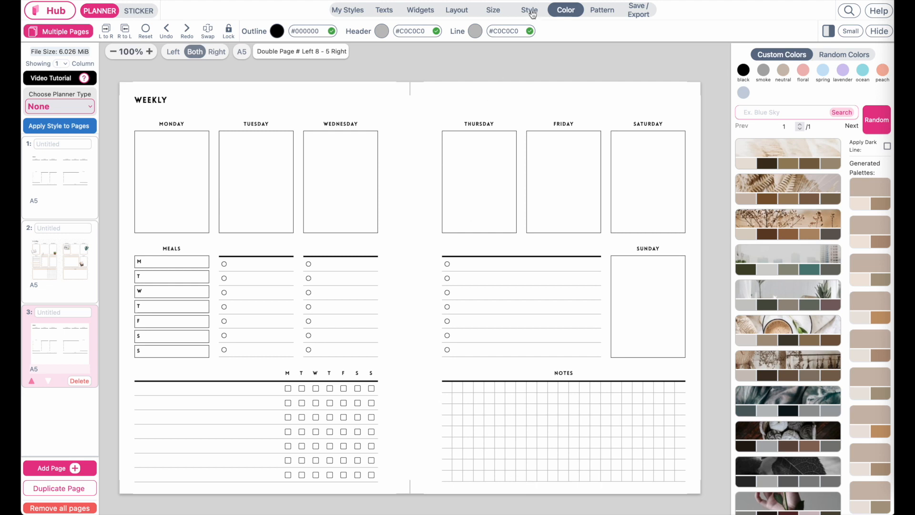
Step: Apply the rounded Jovial style from the Neutral group to all widgets
left_click(528, 10)
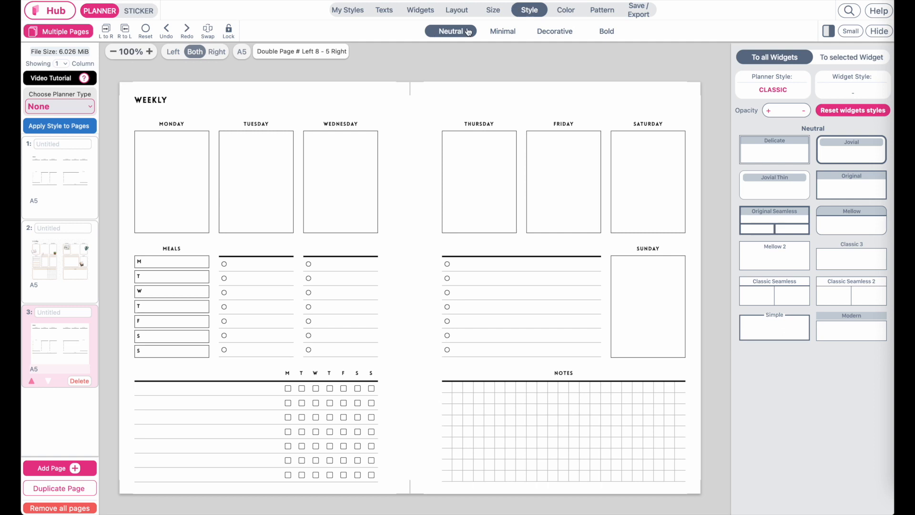
left_click(850, 149)
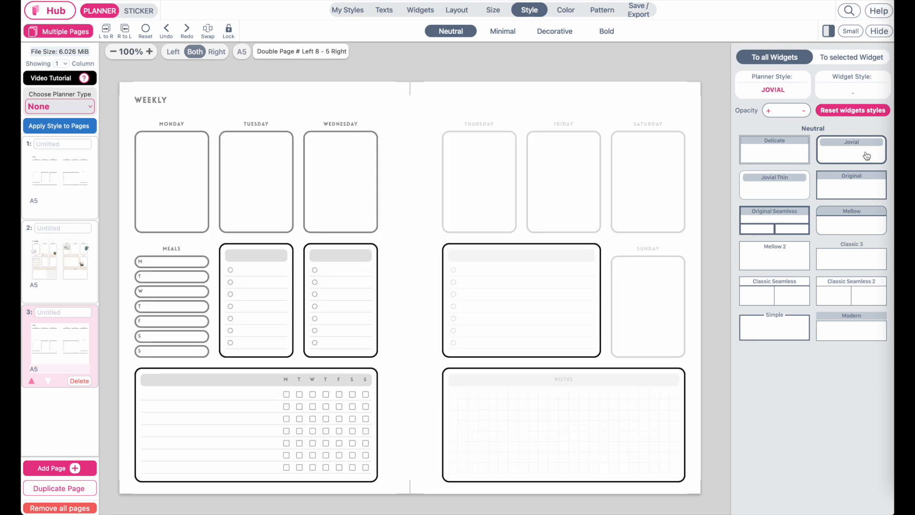
left_click(851, 149)
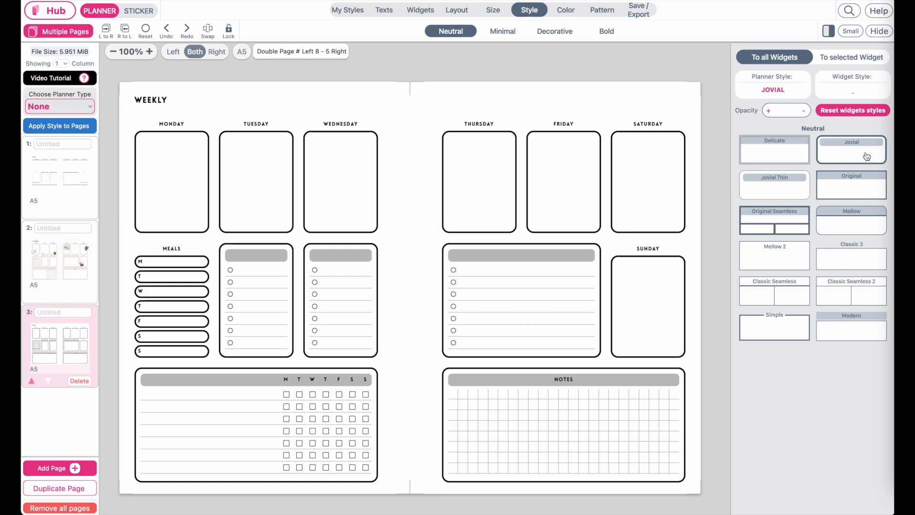
mouse_move(446, 190)
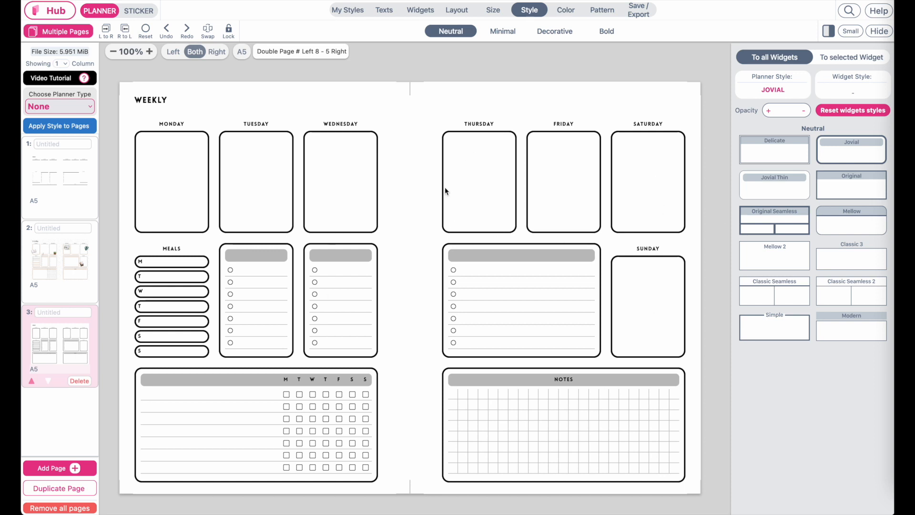
left_click(58, 260)
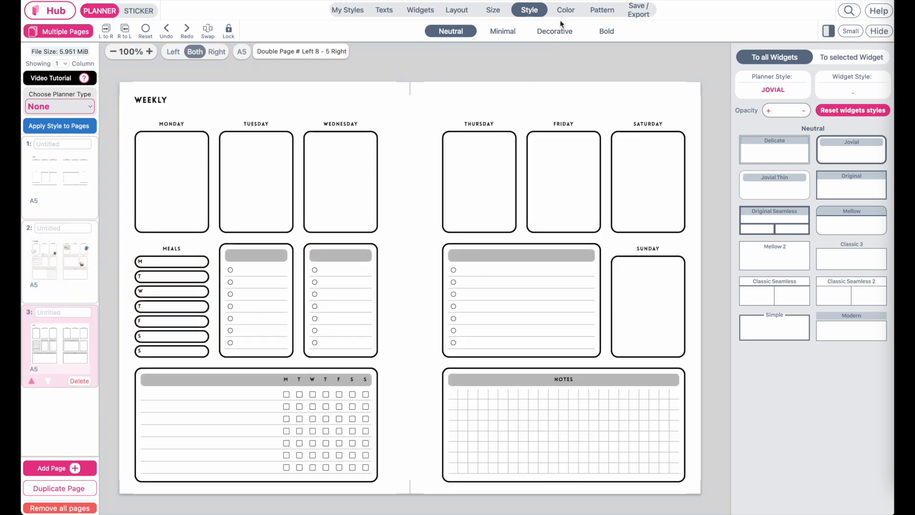
Step: Apply the first beige custom palette: outline #CBBBAE, header #F0E6DB, line #B39A80
left_click(565, 10)
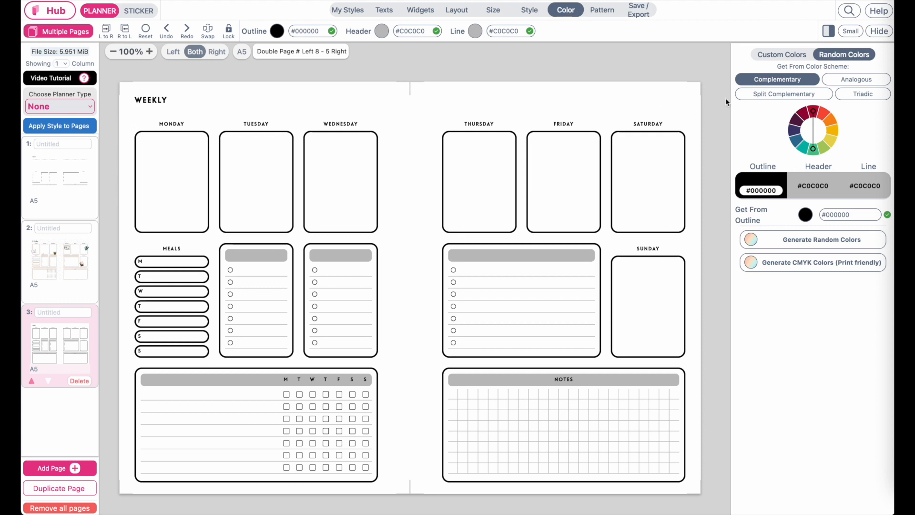
left_click(781, 54)
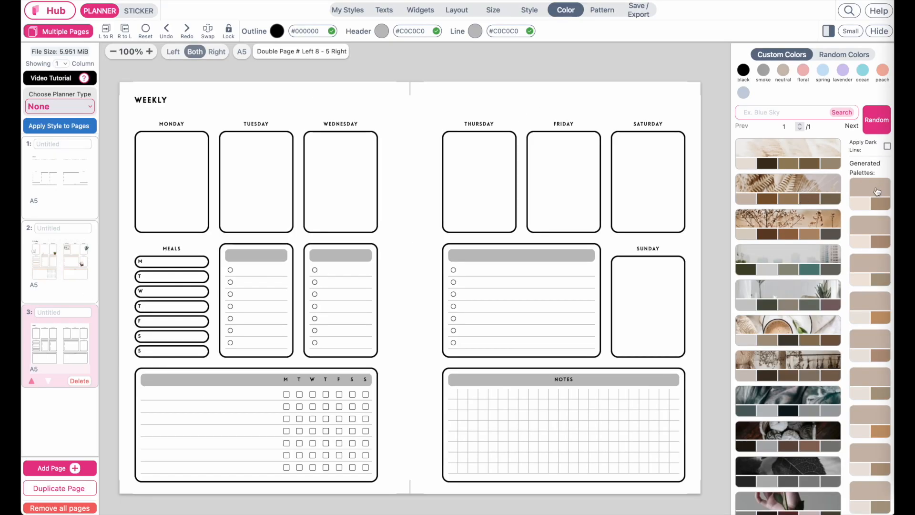
left_click(869, 195)
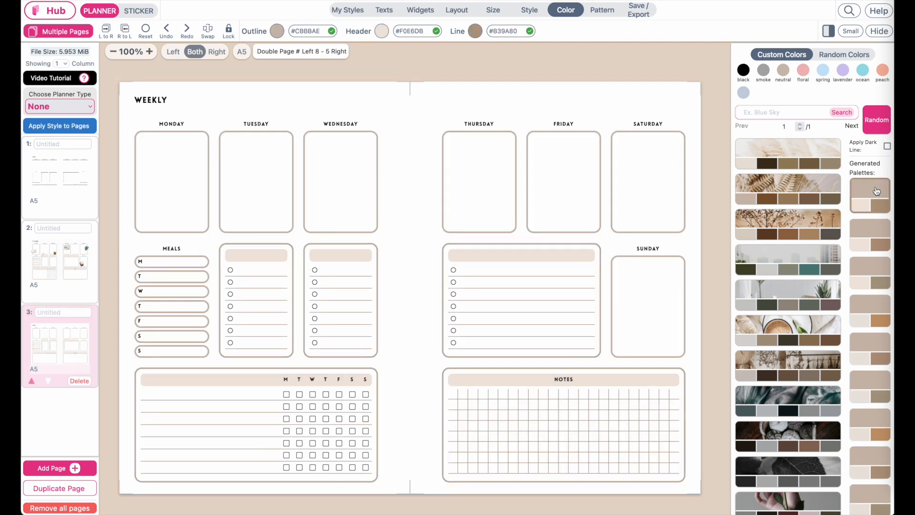
mouse_move(384, 210)
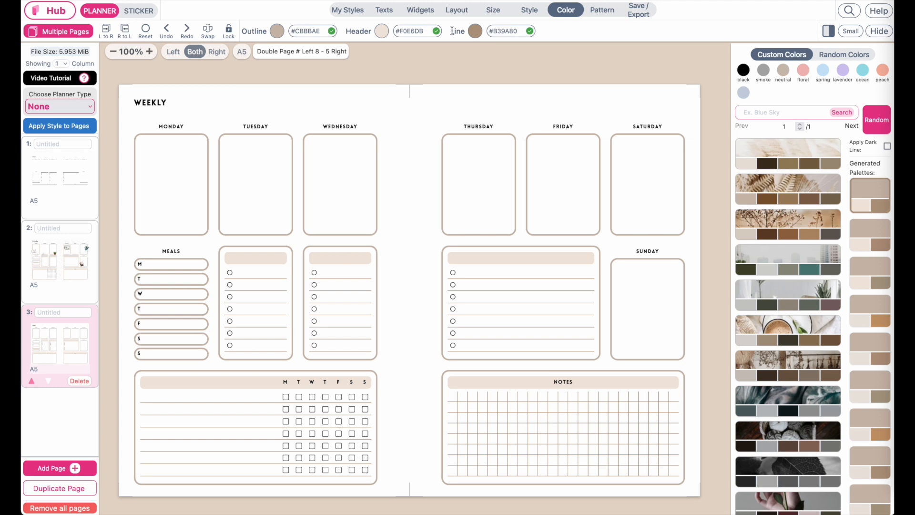
Step: Recolour the widget lines to light grey #C0C0C0 via the colour chooser
left_click(473, 31)
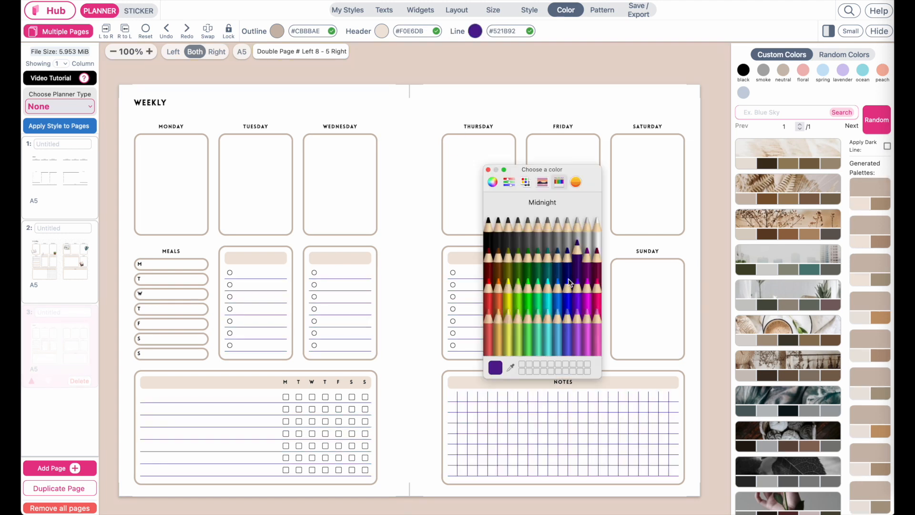
left_click(577, 224)
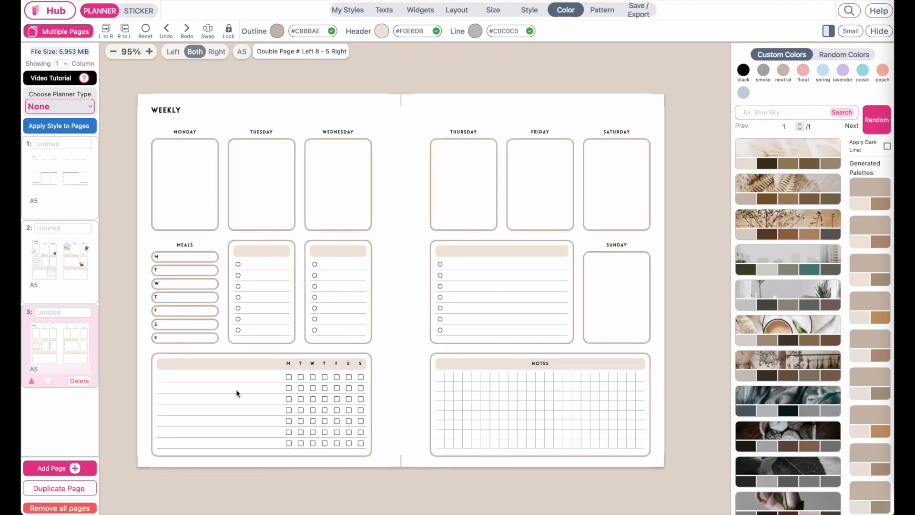
mouse_move(418, 418)
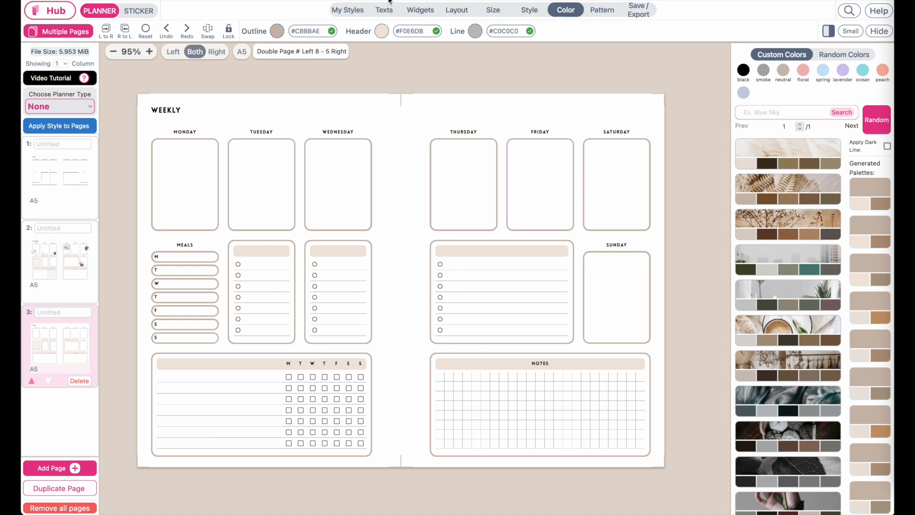
Step: Set the H1 'Weekly' title in the Barkley script font
left_click(384, 10)
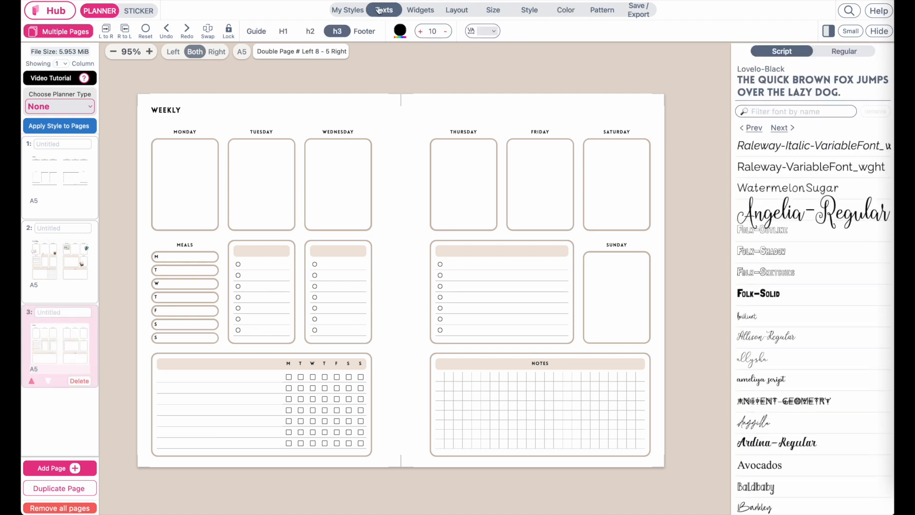
left_click(283, 31)
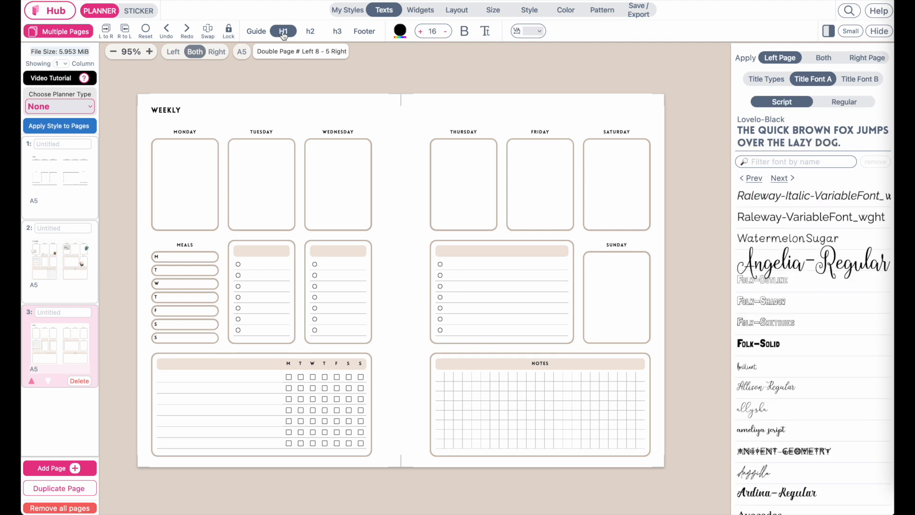
left_click(149, 51)
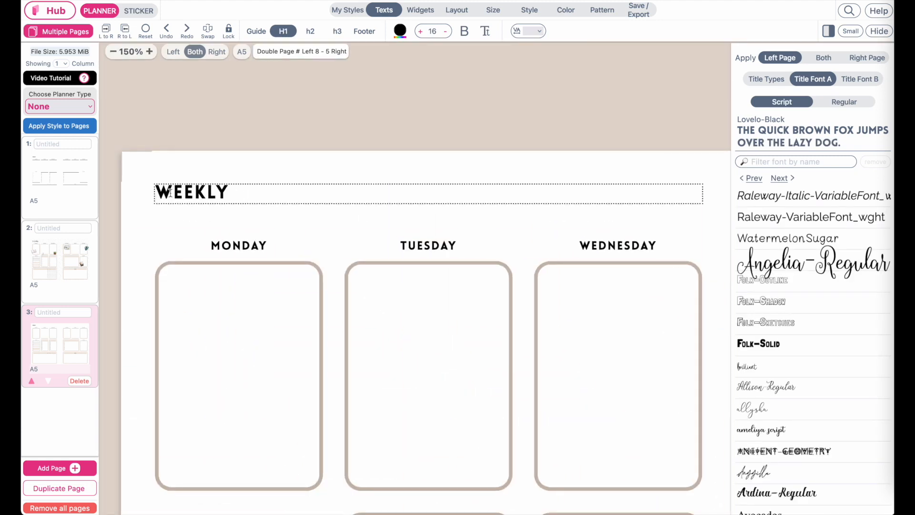
left_click(111, 51)
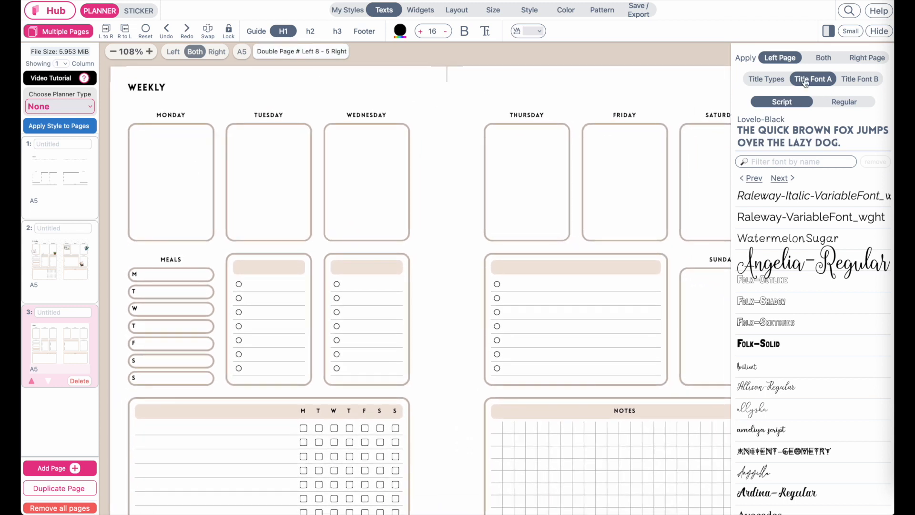
mouse_move(831, 245)
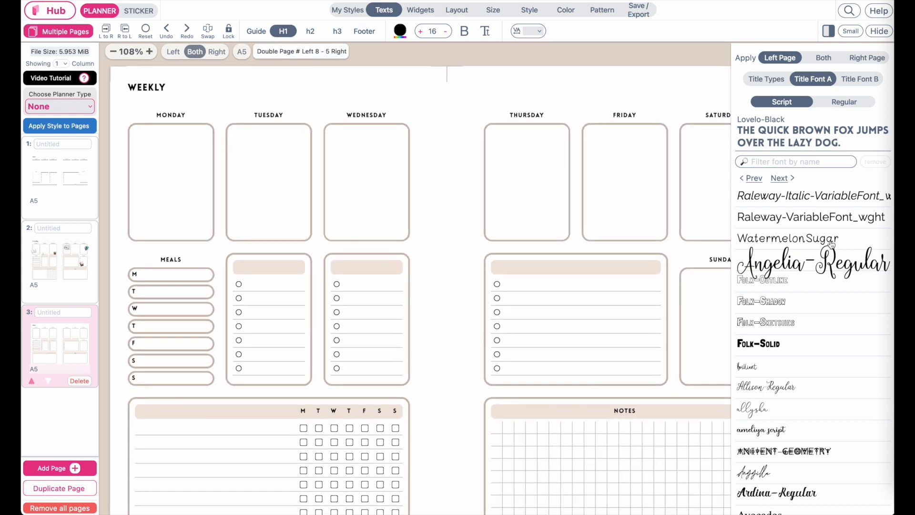
scroll("down", 3)
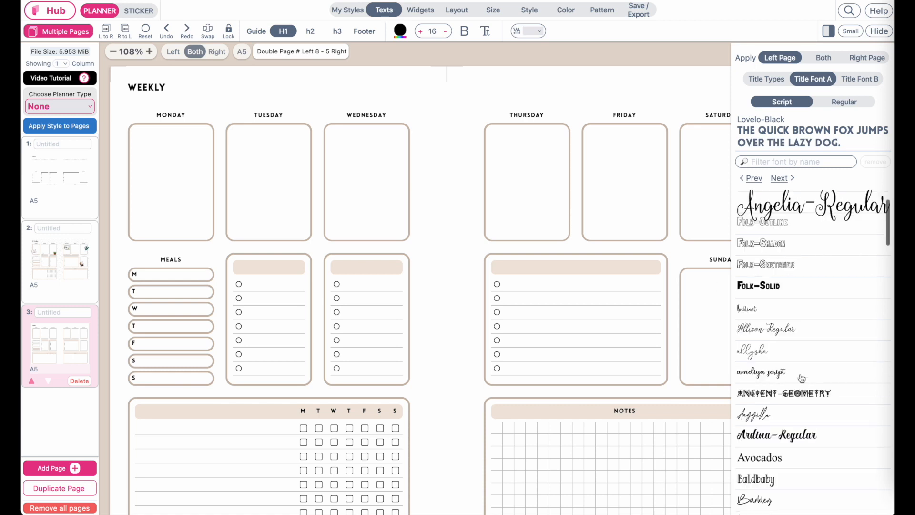
scroll("down", 3)
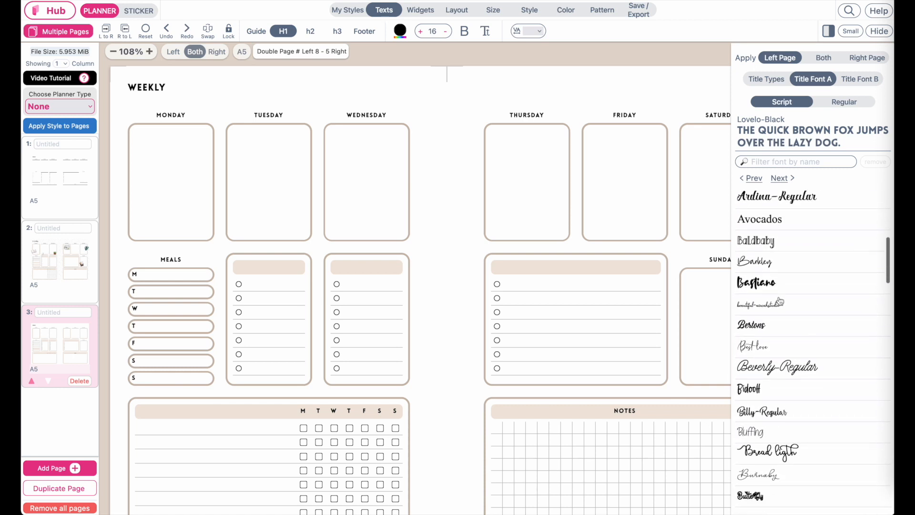
left_click(754, 261)
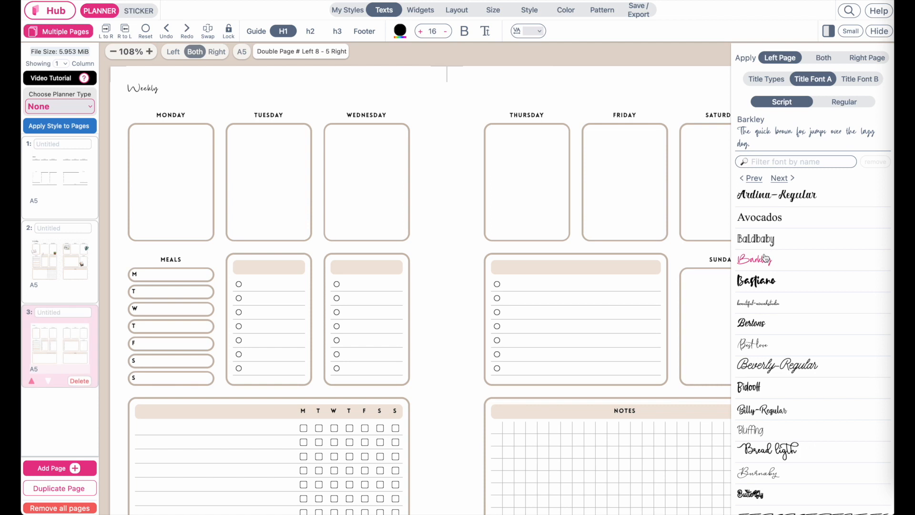
Step: Enlarge the title to size 35, then move to h2 day headings with the regular font list
left_click(419, 31)
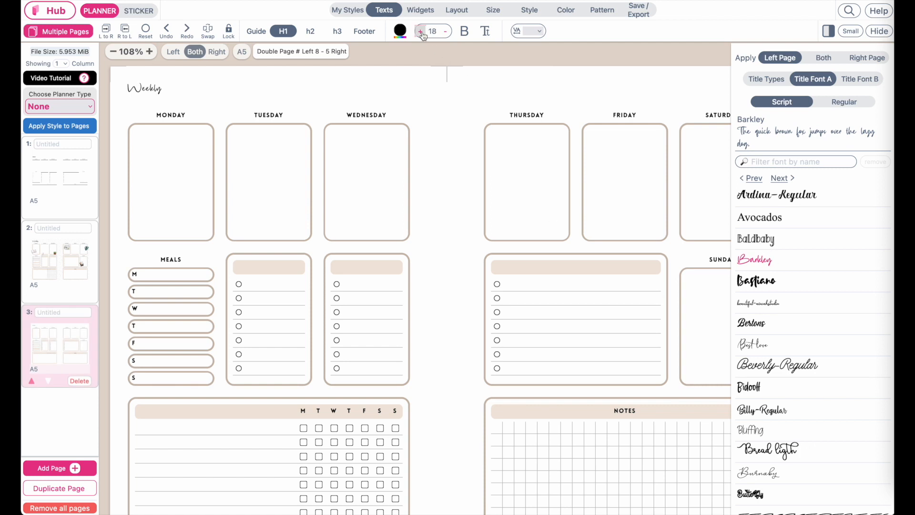
left_click(419, 31)
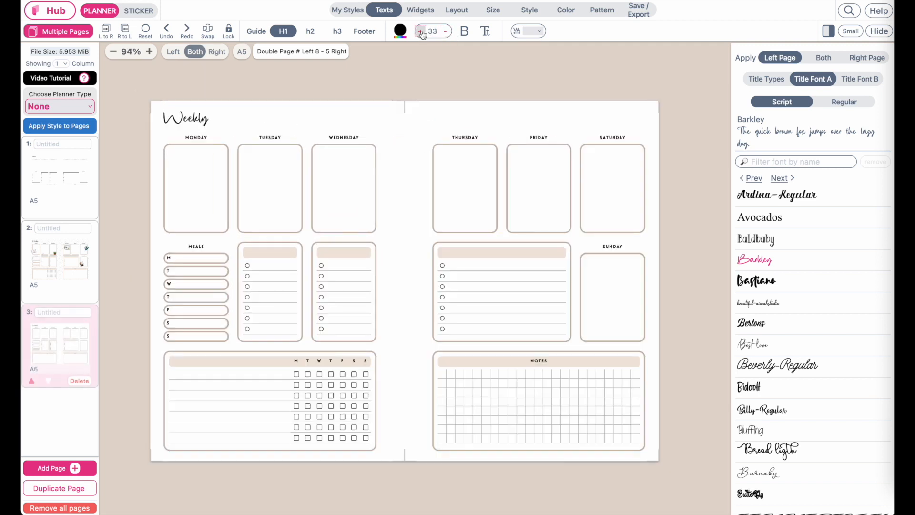
left_click(420, 31)
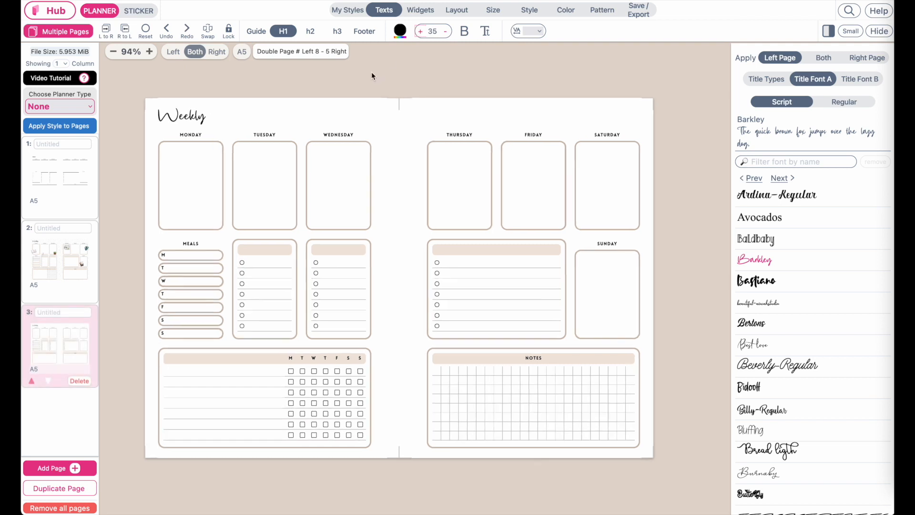
left_click(310, 31)
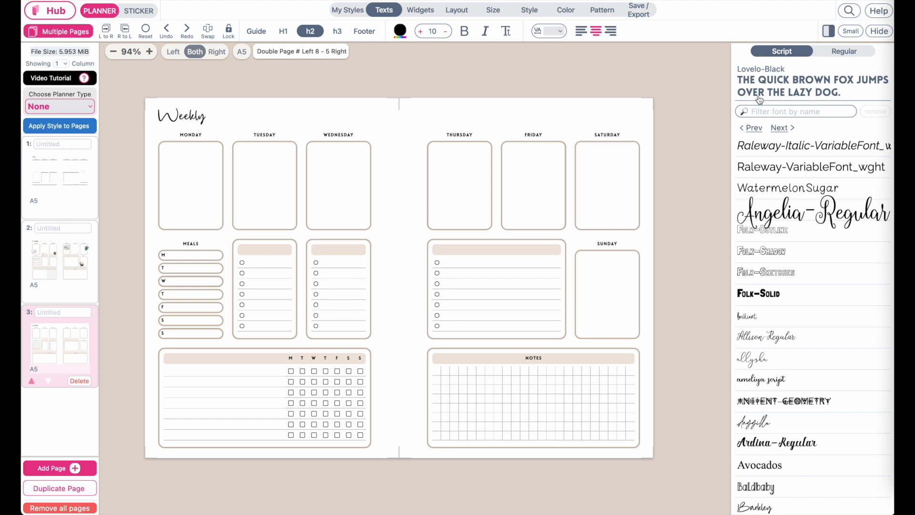
left_click(844, 51)
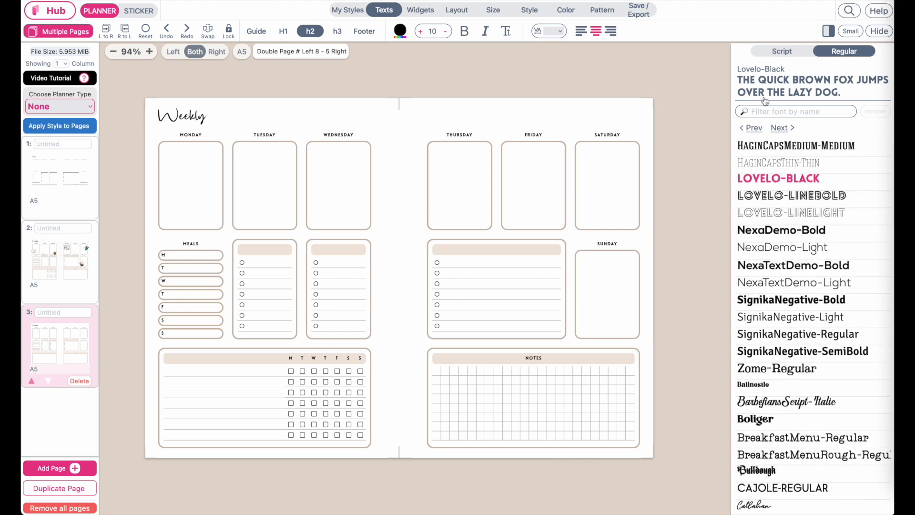
scroll("down", 3)
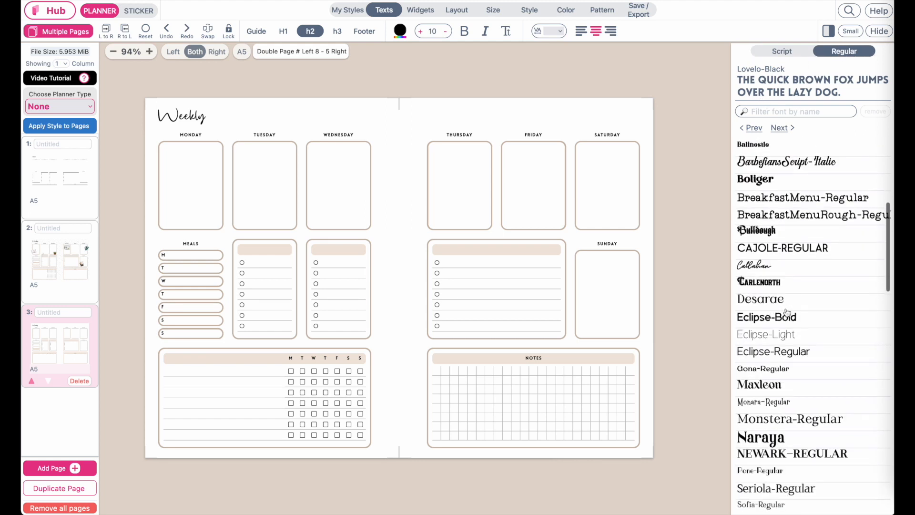
scroll("down", 3)
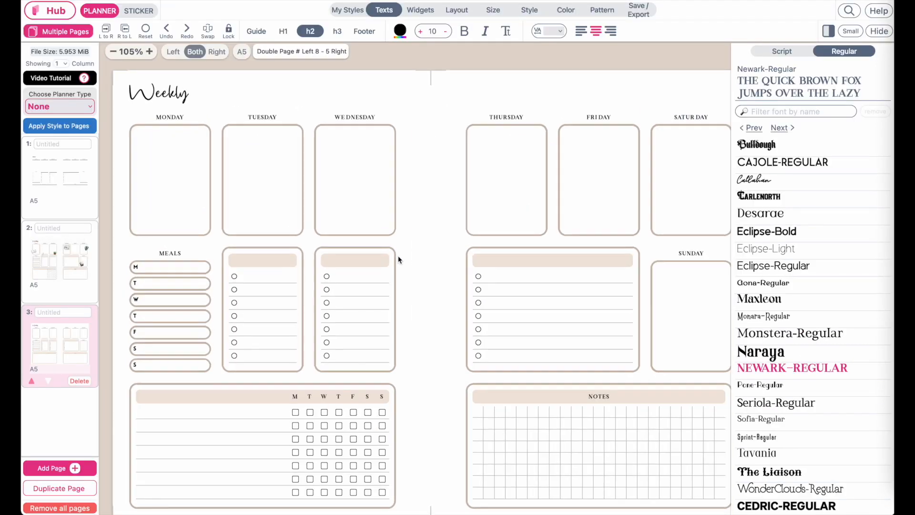
Step: Select the h3 text level, discarding an accidental 'jh' edit so the meal letters stay M–S
left_click(781, 52)
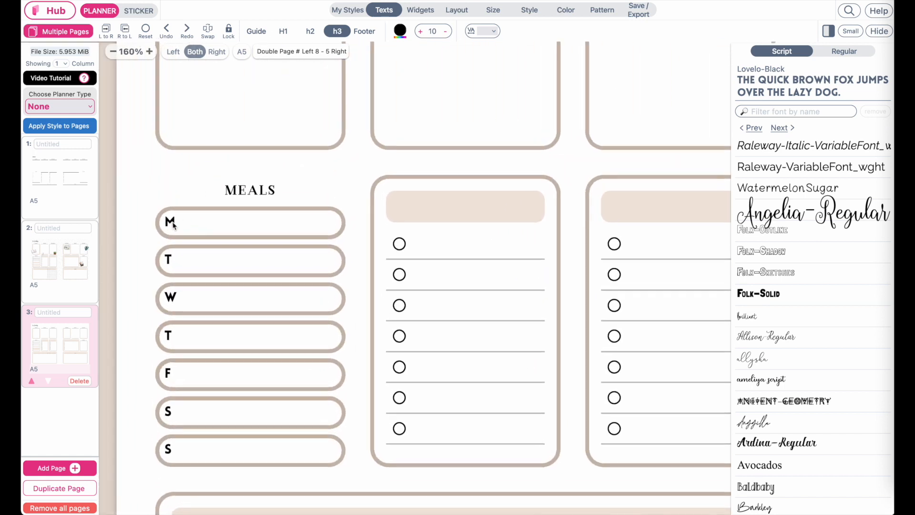
mouse_move(161, 250)
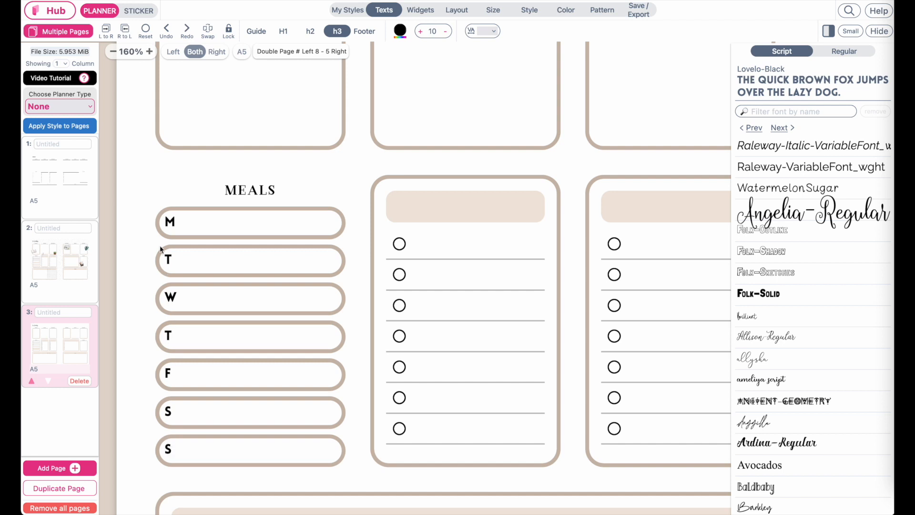
mouse_move(172, 286)
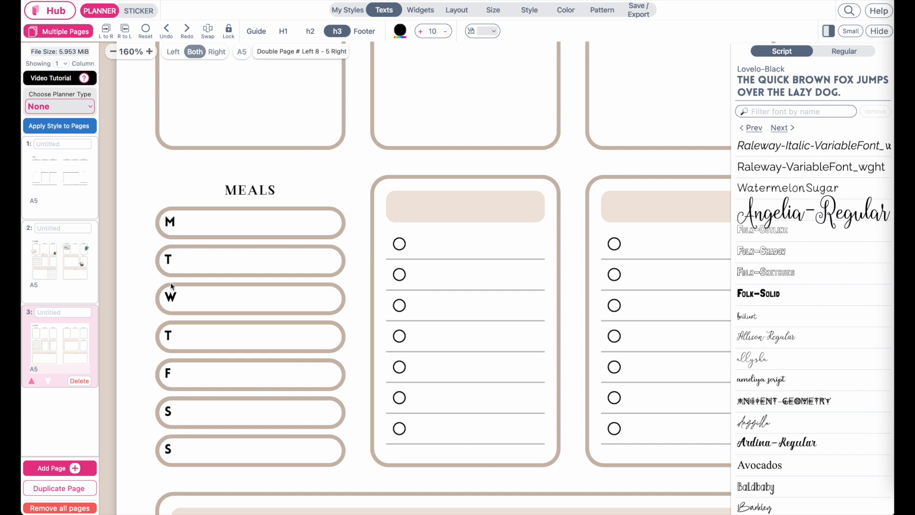
mouse_move(181, 223)
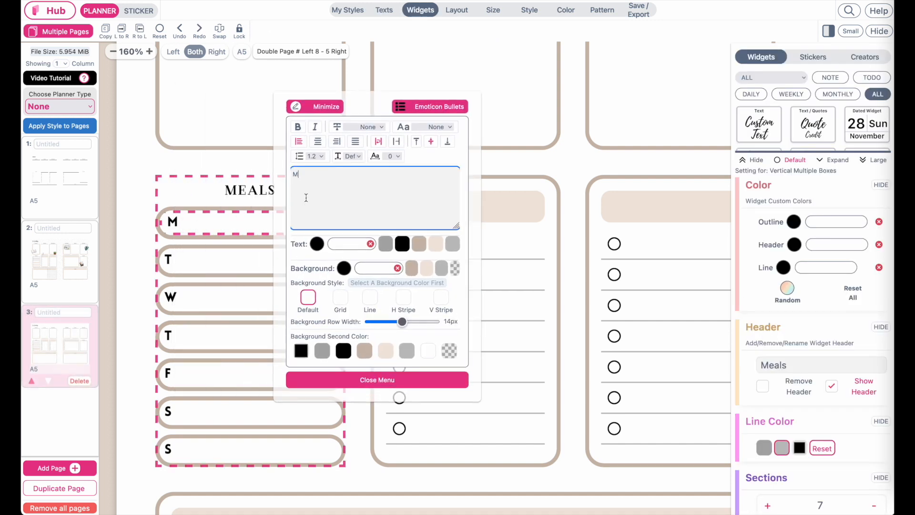
type("jh")
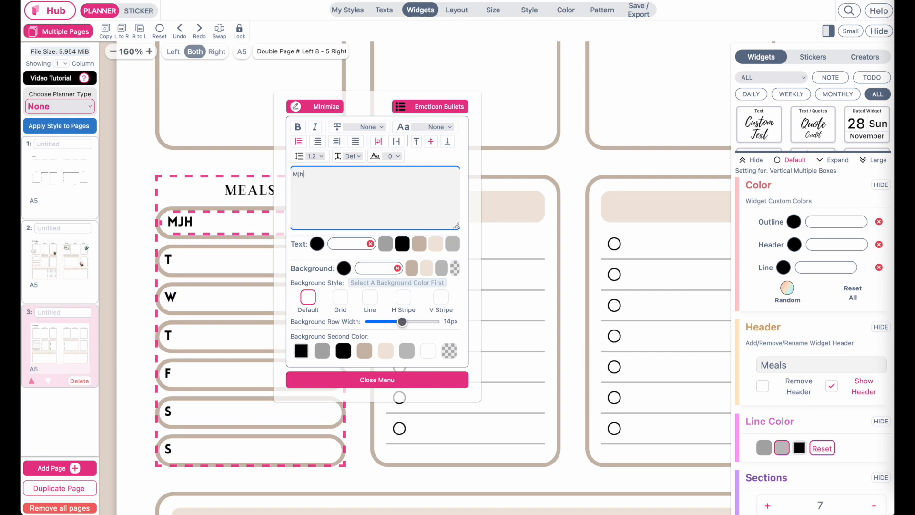
left_click(376, 380)
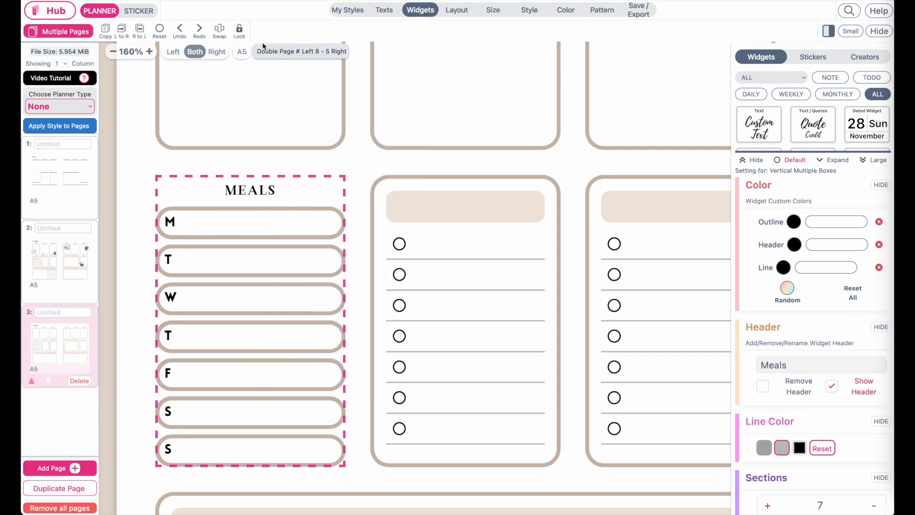
left_click(112, 51)
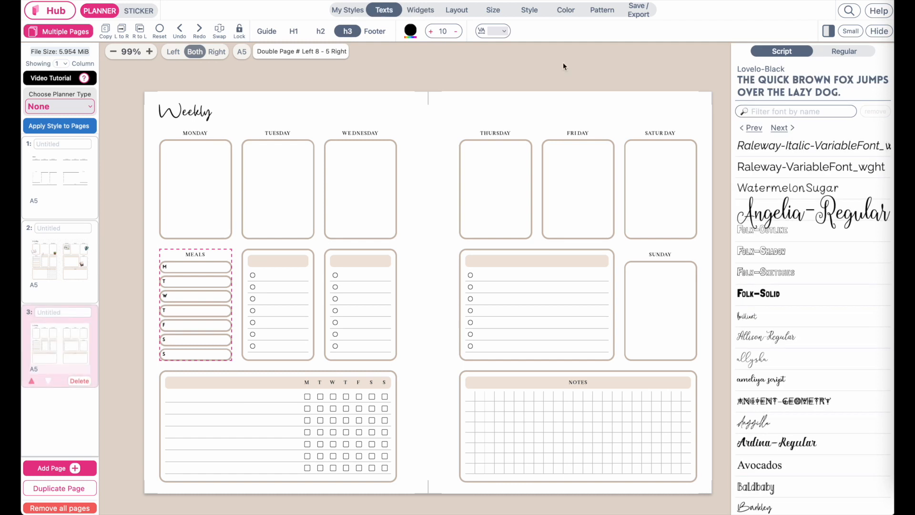
Step: Set the h3 small labels in Newark-Regular and return to the page 3 spread
left_click(843, 51)
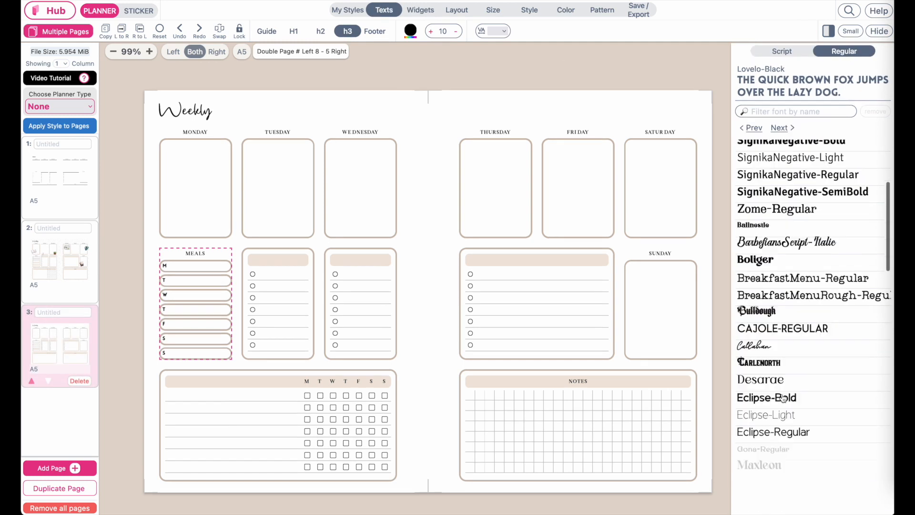
left_click(791, 384)
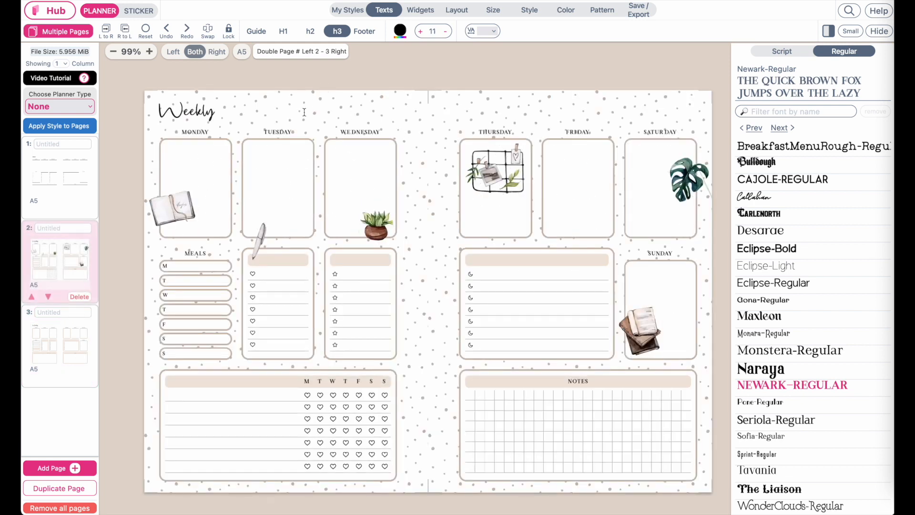
left_click(60, 344)
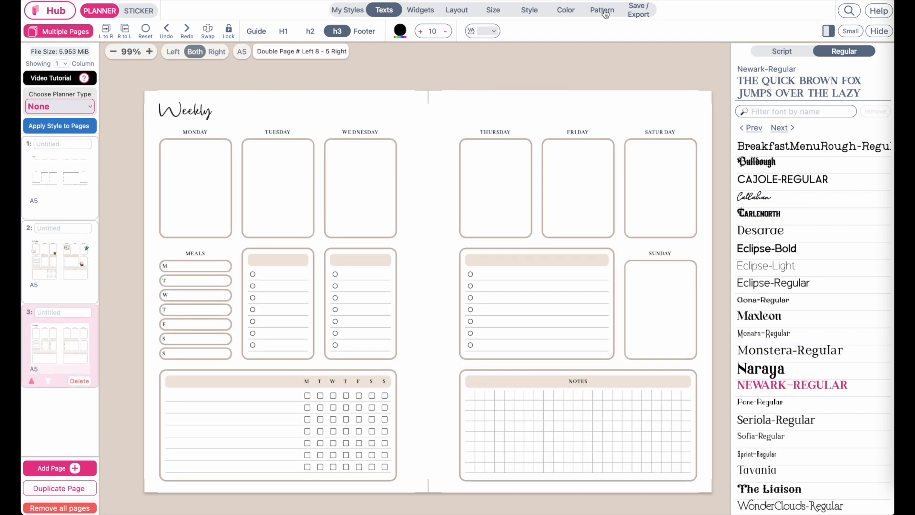
Step: Apply the dotted Flakes pattern as a full-page background behind the weekly widgets
left_click(601, 10)
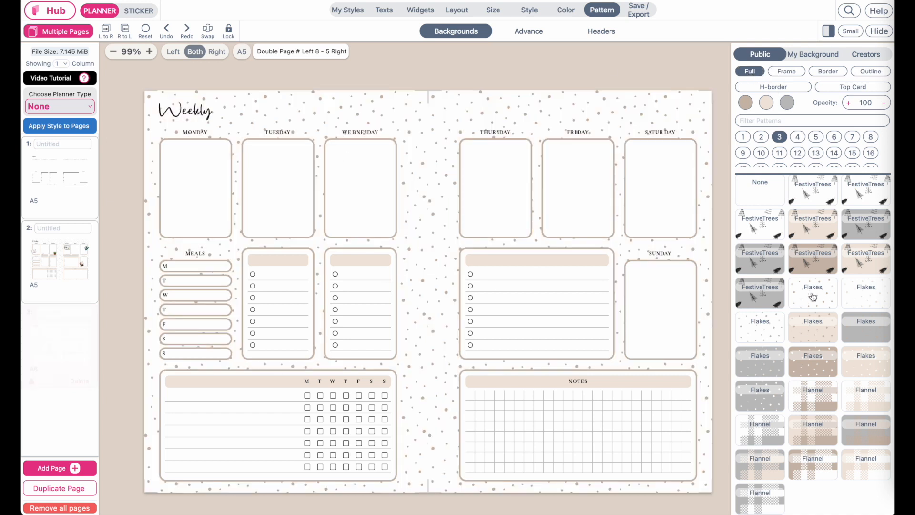
left_click(51, 467)
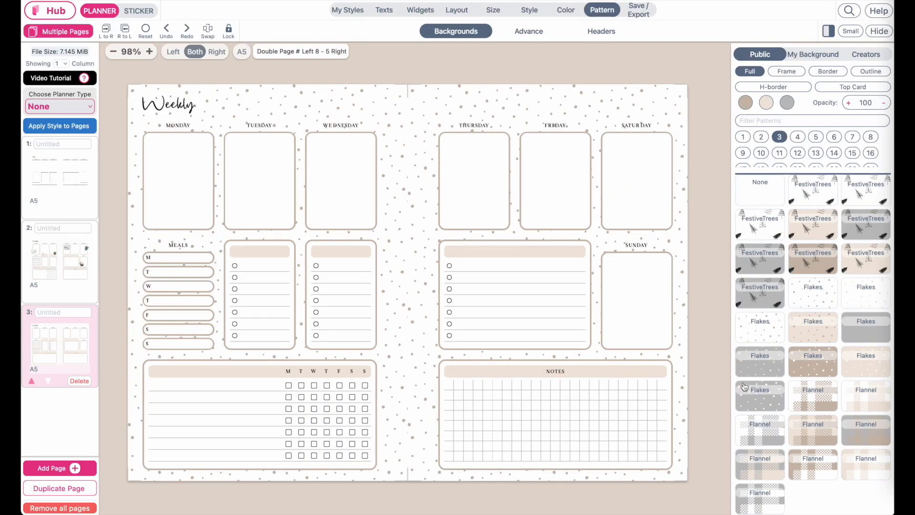
mouse_move(421, 402)
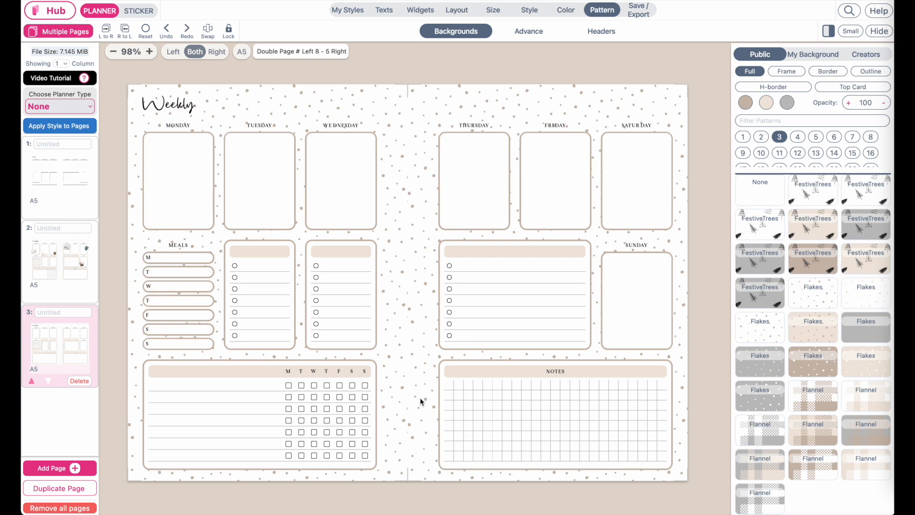
mouse_move(408, 436)
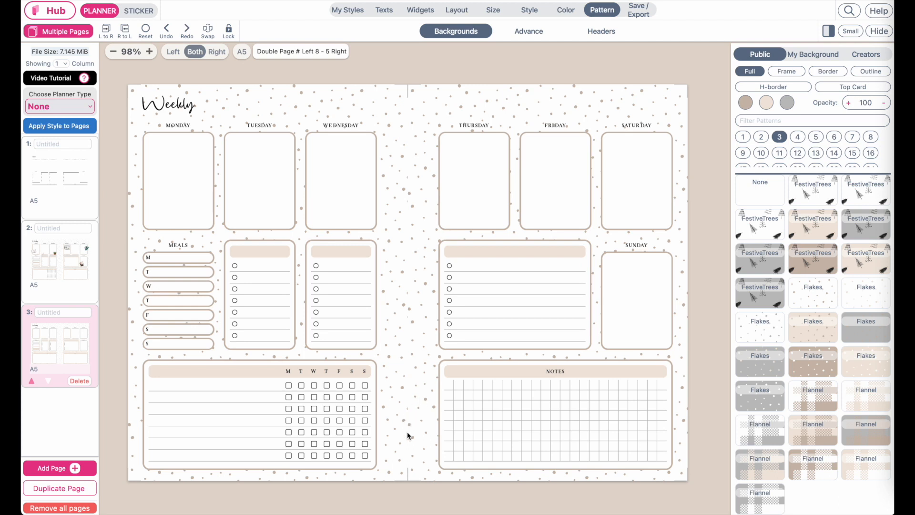
Step: In the Work sticker collection, place the open book sticker by Monday
left_click(138, 11)
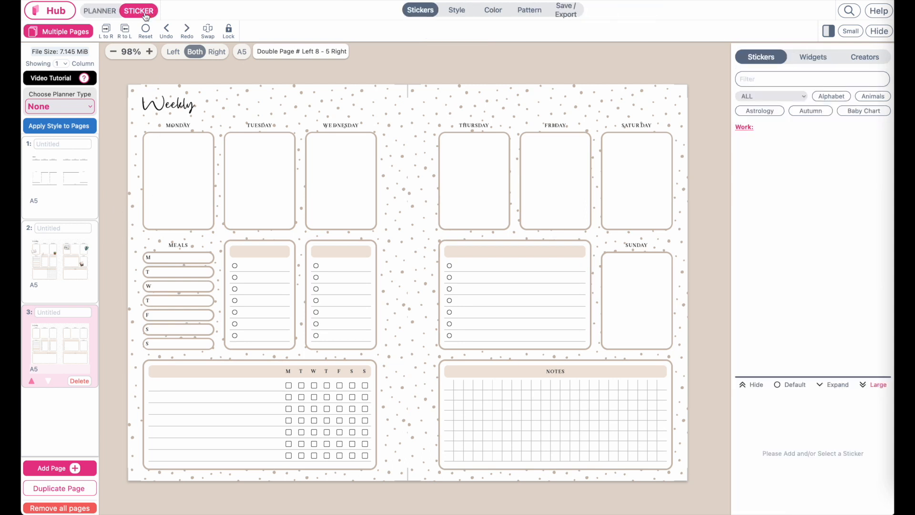
left_click(770, 97)
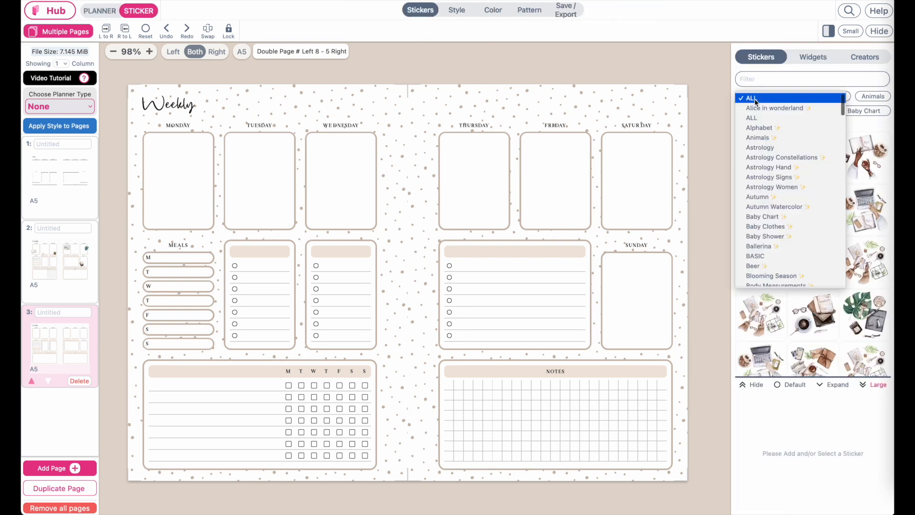
left_click(769, 95)
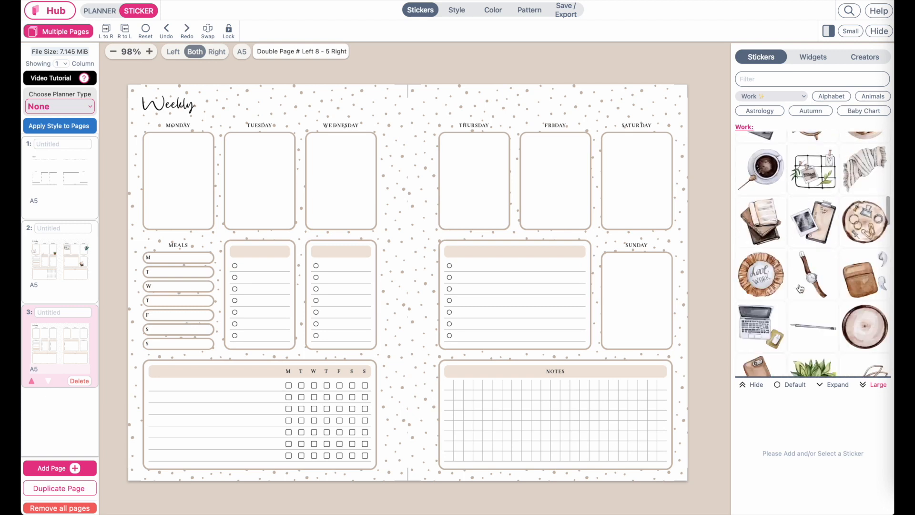
scroll("down", 3)
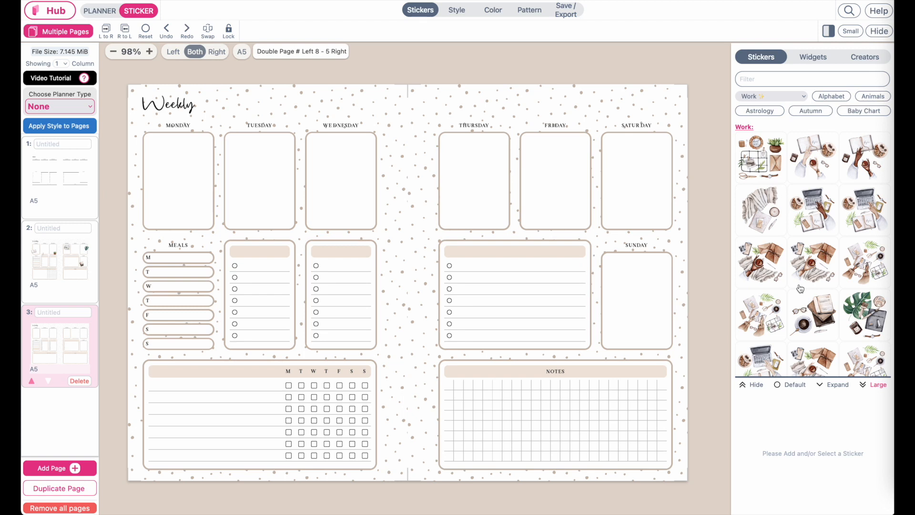
scroll("down", 3)
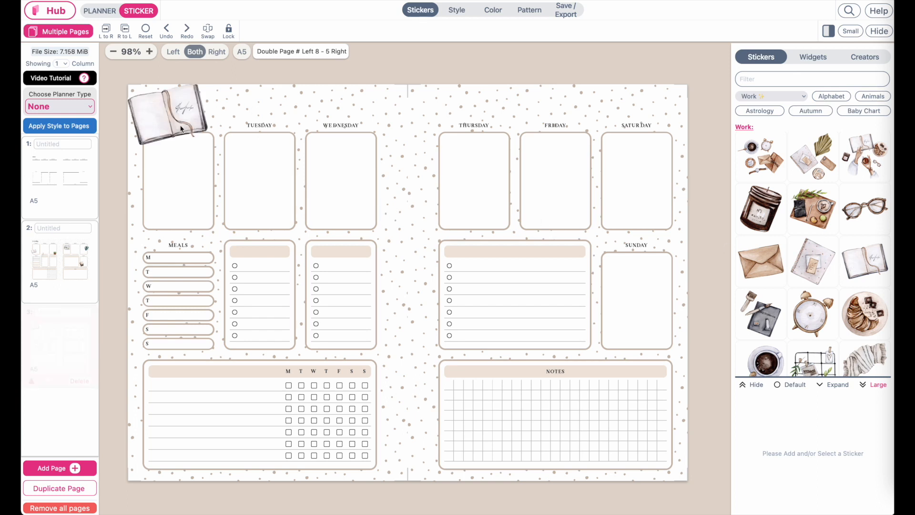
left_click(169, 111)
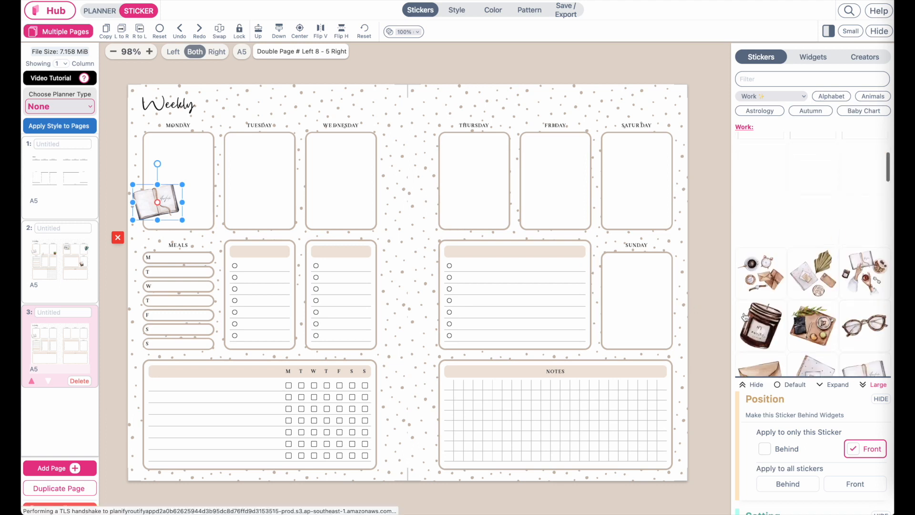
Step: Move the potted plant sticker into Wednesday's box, settled at its lower edge
scroll("down", 3)
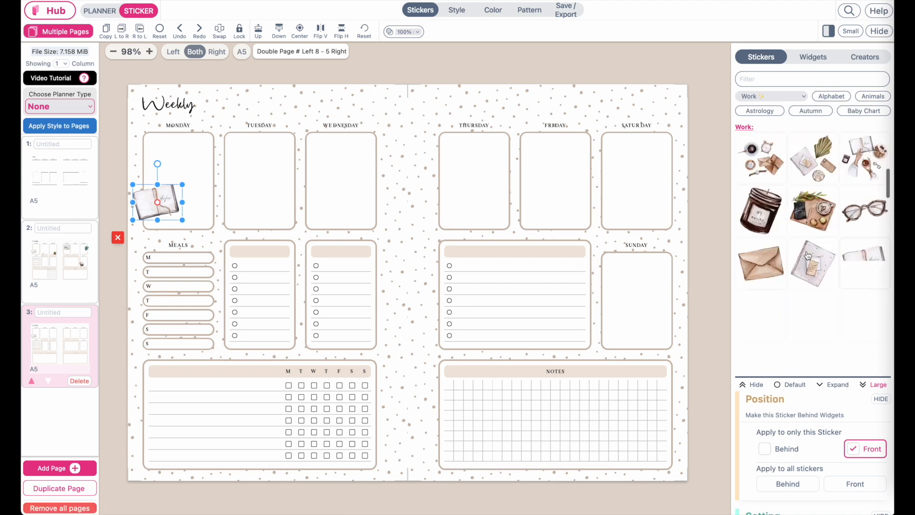
scroll("down", 3)
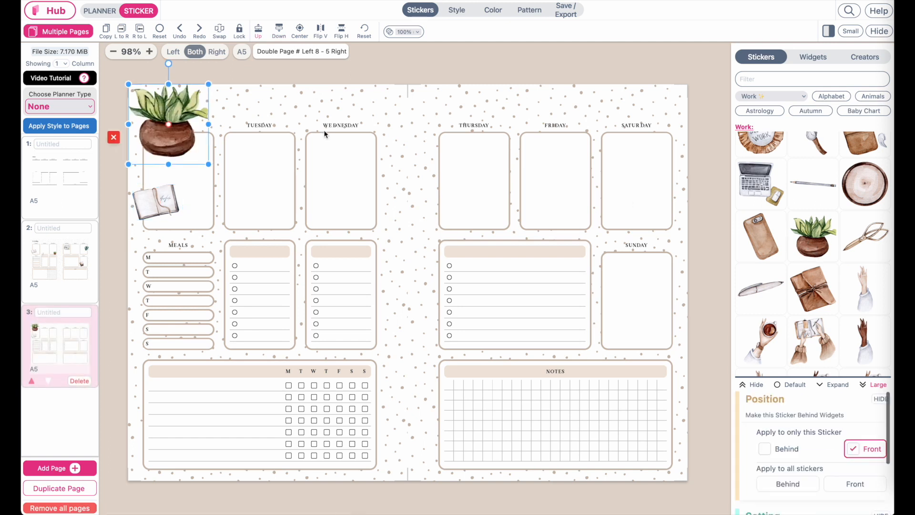
left_click_drag(168, 122, 341, 210)
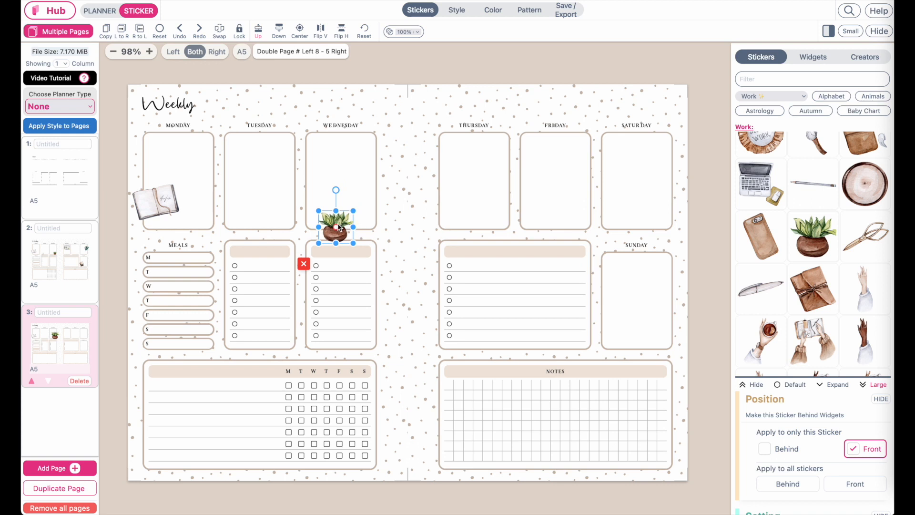
left_click_drag(335, 228, 354, 219)
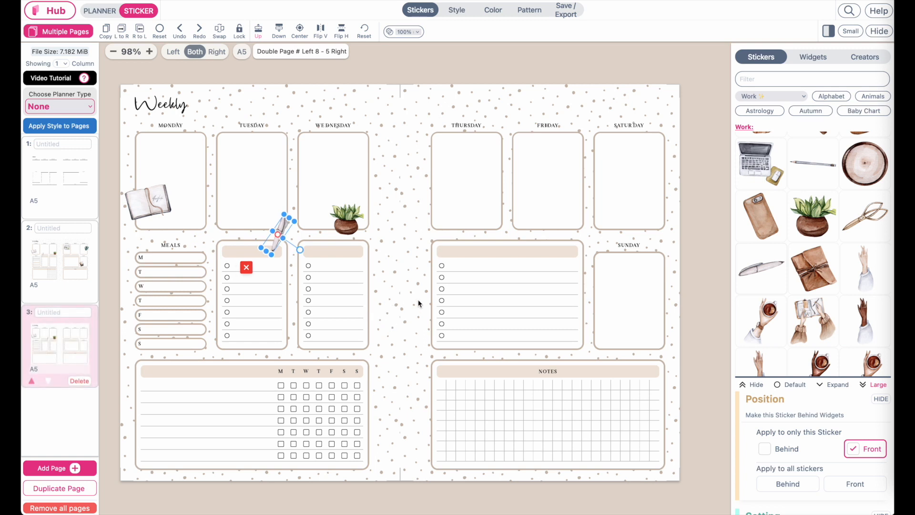
Step: Finish the pen on Tuesday, then place an enlarged monstera leaf beside Saturday
left_click(246, 267)
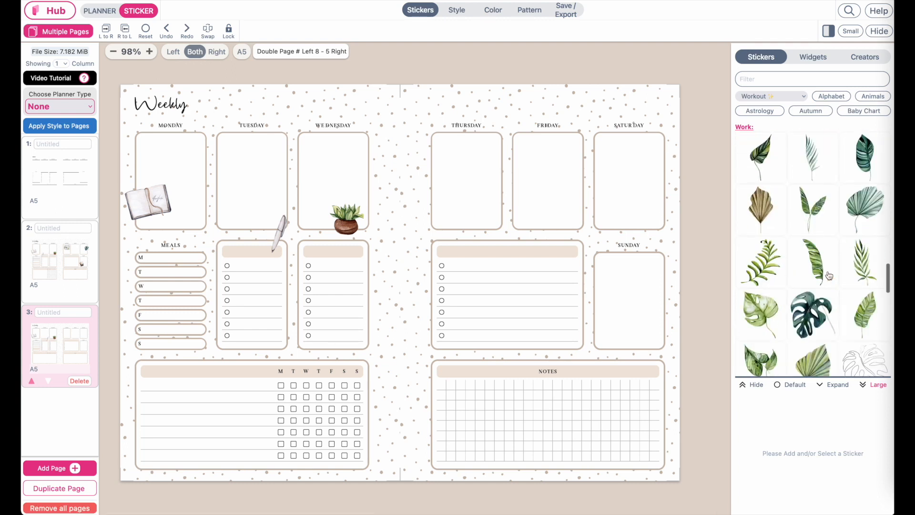
scroll("down", 3)
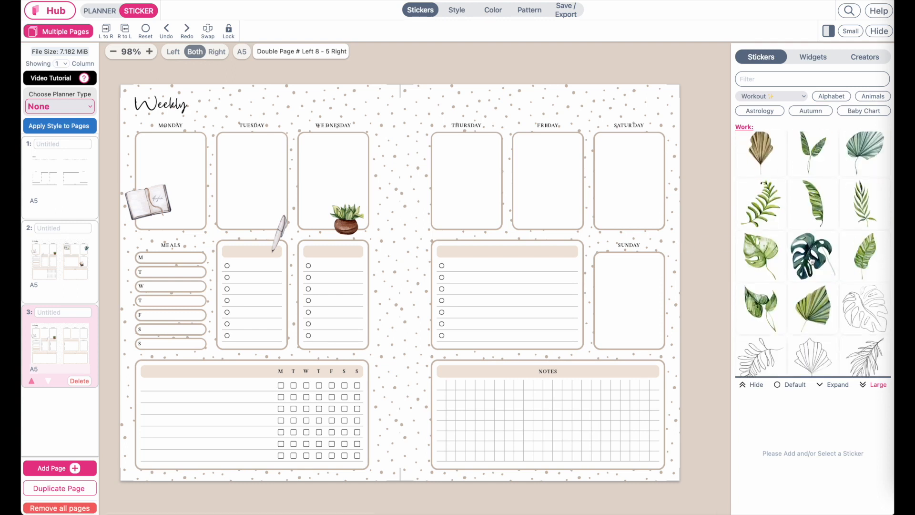
left_click(812, 255)
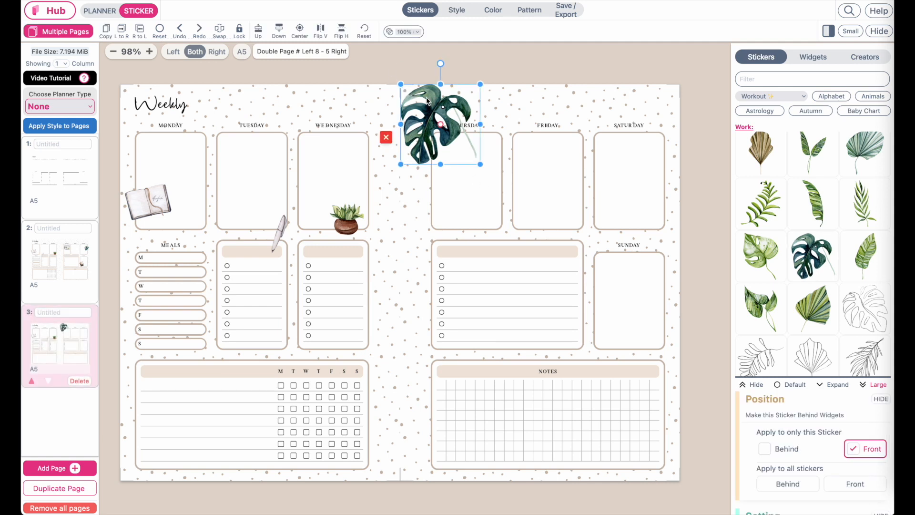
left_click_drag(439, 125, 668, 190)
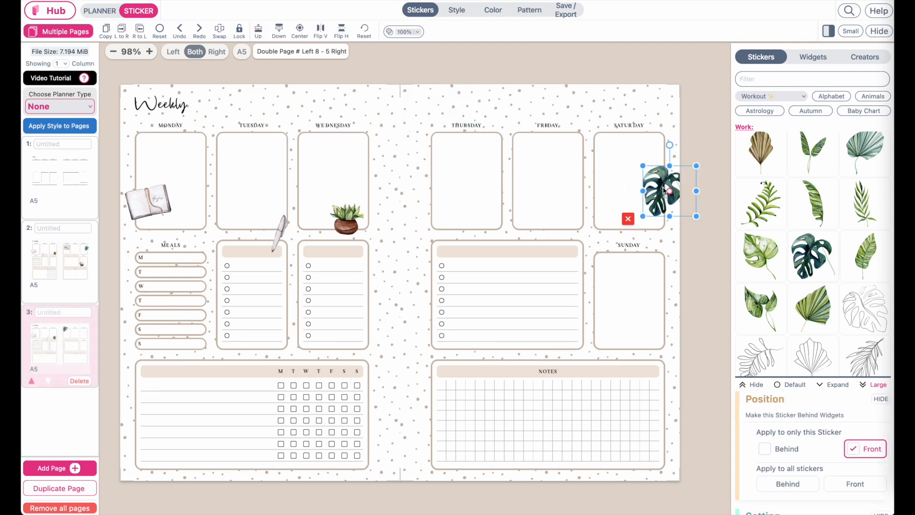
left_click_drag(668, 190, 654, 195)
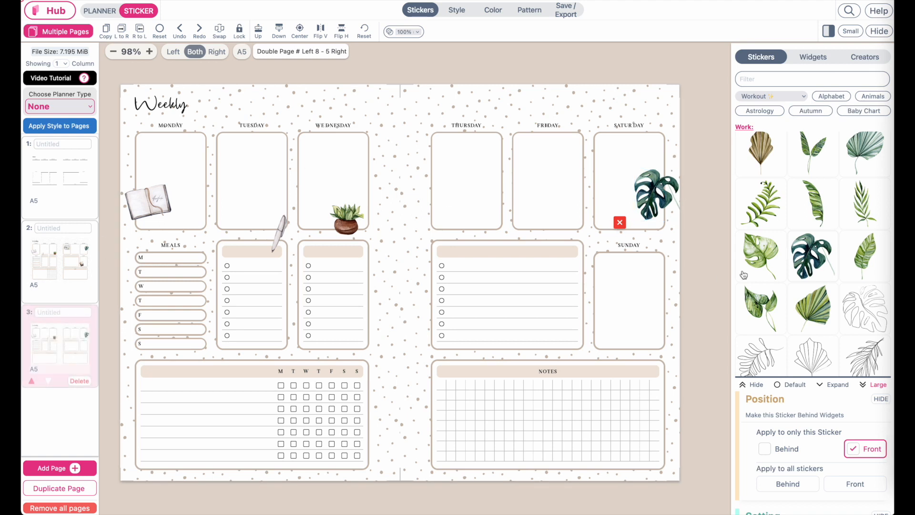
Step: Put the book stack on Sunday and the wire photo grid in Thursday's box
scroll("down", 3)
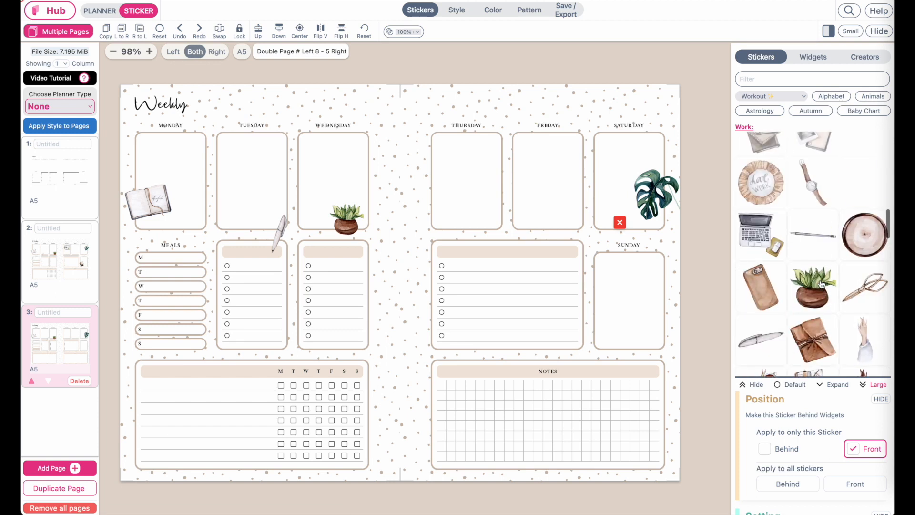
scroll("down", 3)
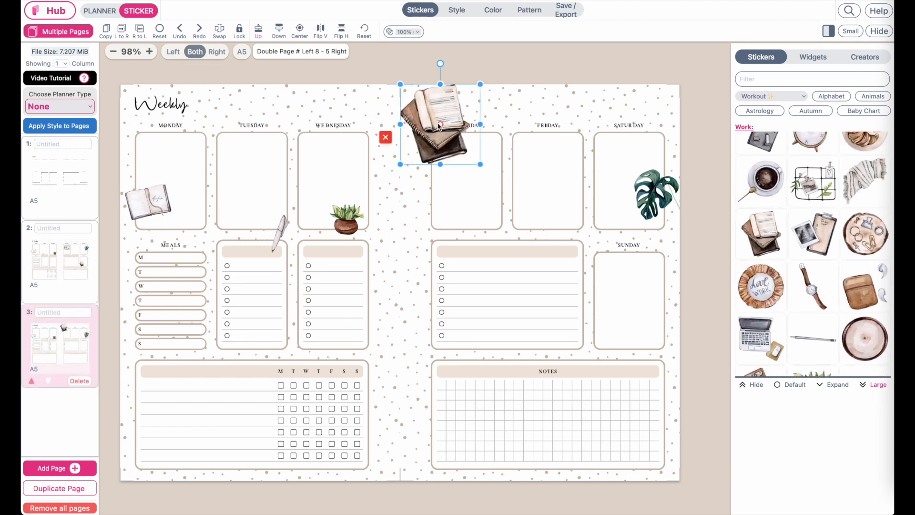
left_click_drag(441, 126, 612, 297)
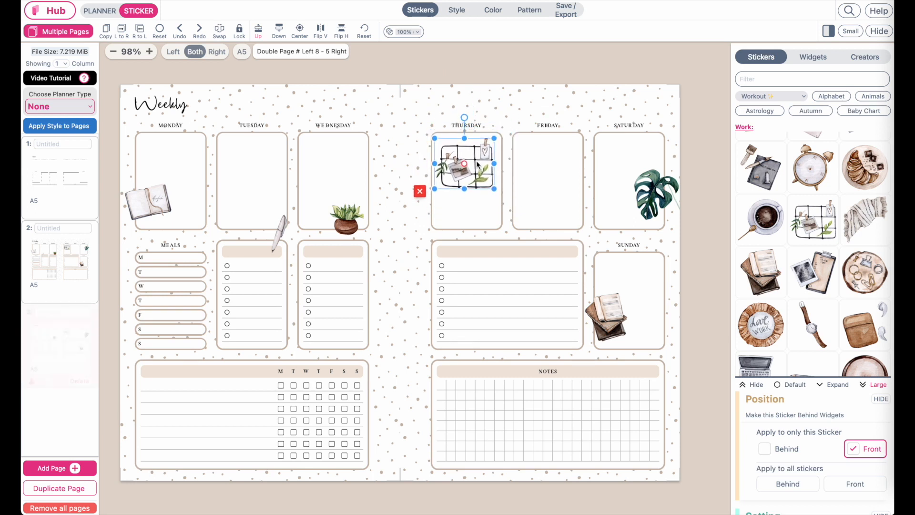
left_click(60, 467)
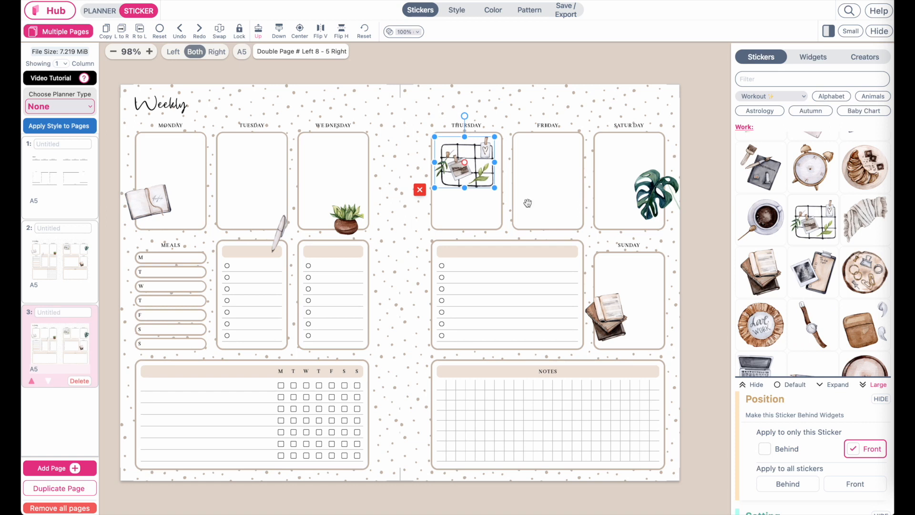
left_click(419, 189)
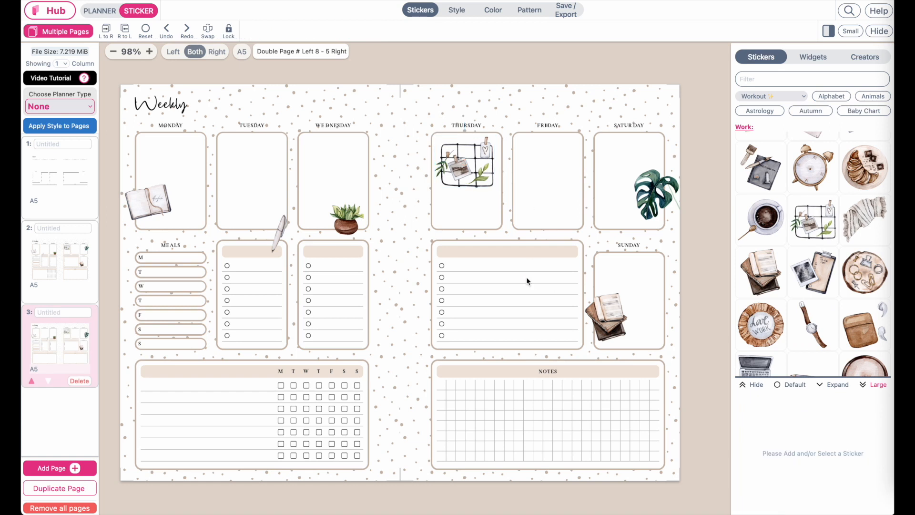
mouse_move(294, 267)
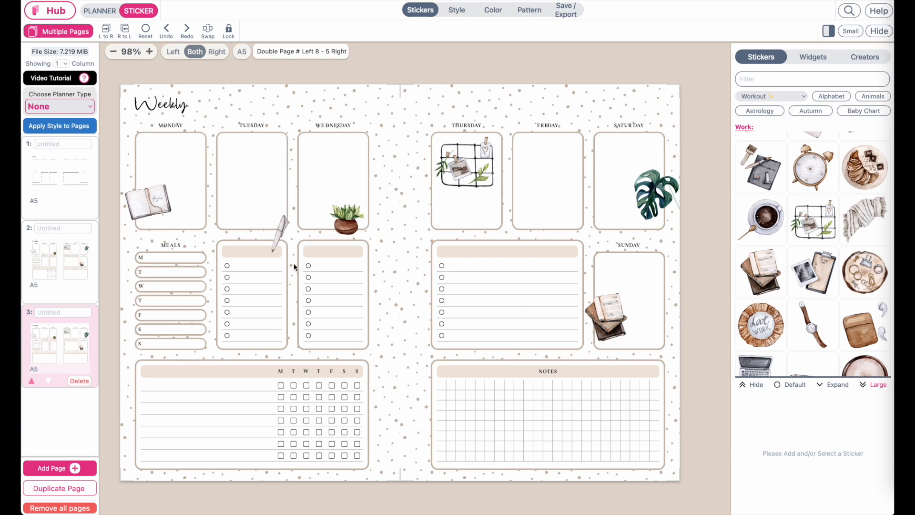
mouse_move(399, 289)
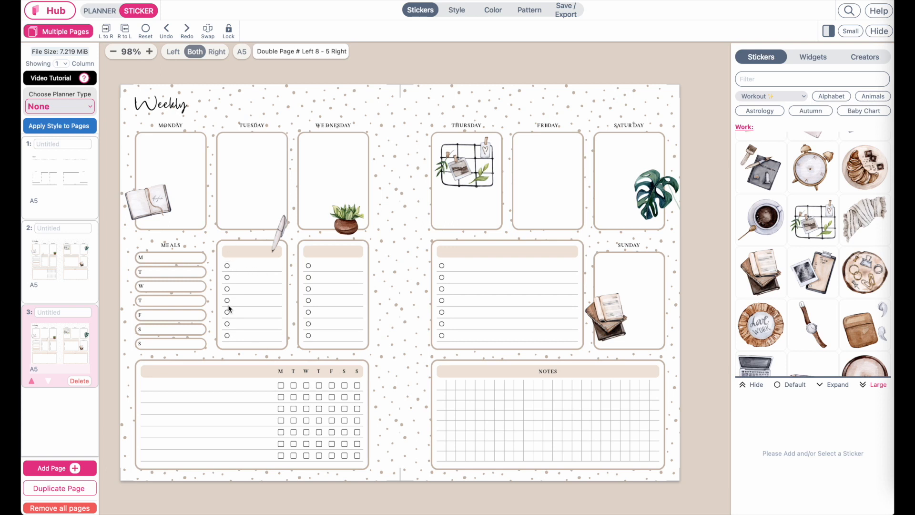
Step: Change Tuesday's to-do list Checkbox Left style to hearts and return to the spread
left_click(99, 10)
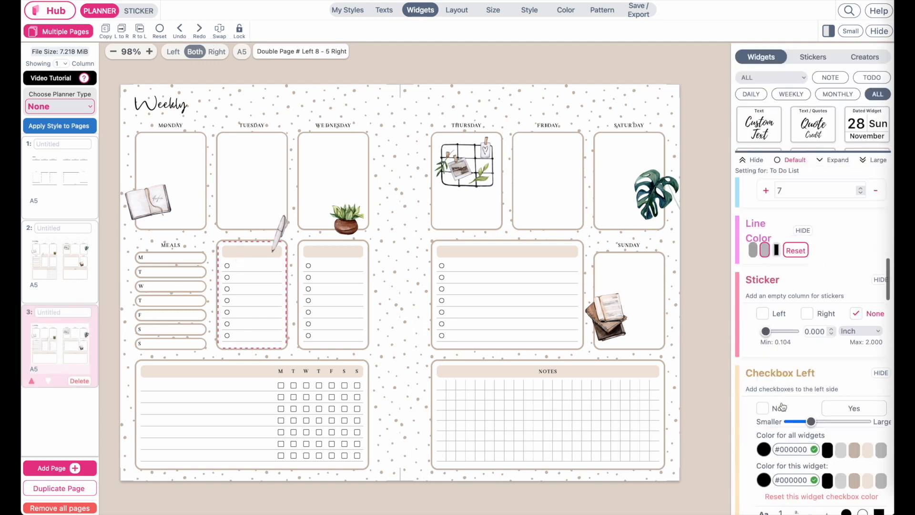
scroll("down", 3)
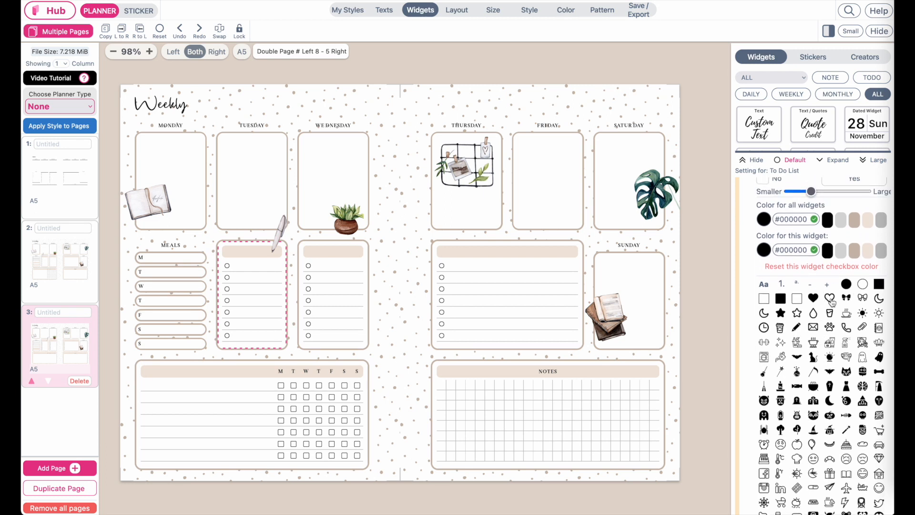
left_click(830, 298)
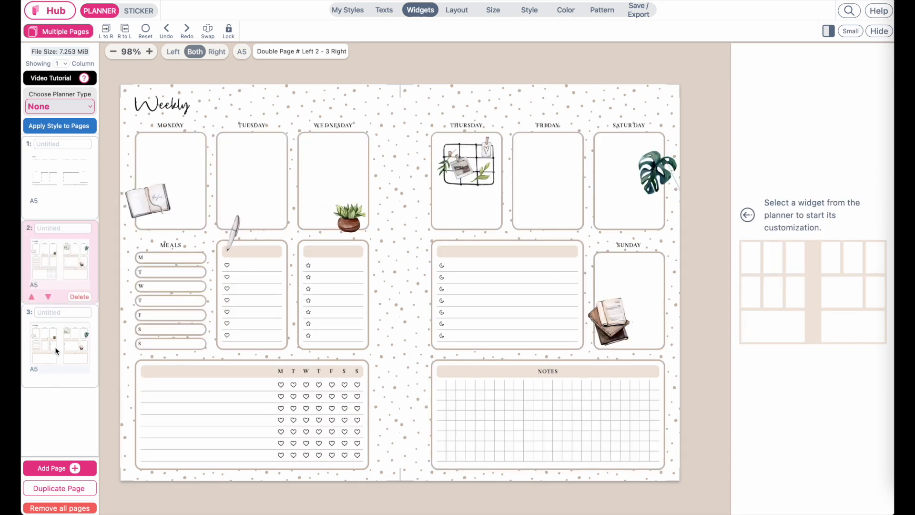
left_click(60, 347)
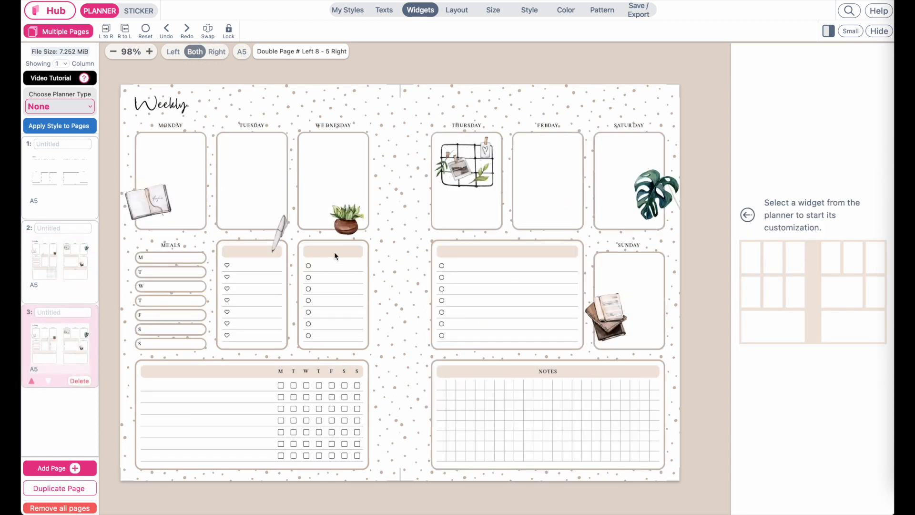
Step: Give Wednesday's list star checkboxes and the right-page list moon checkboxes
left_click(333, 294)
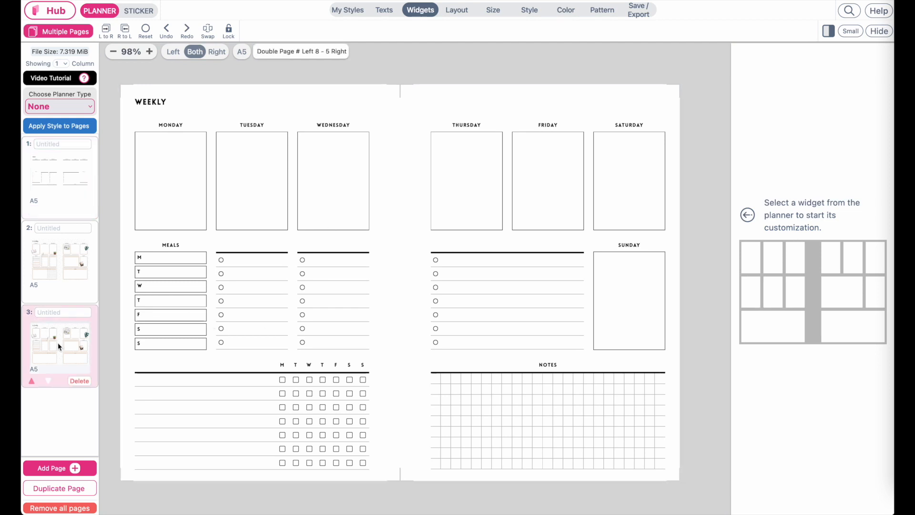
left_click(59, 126)
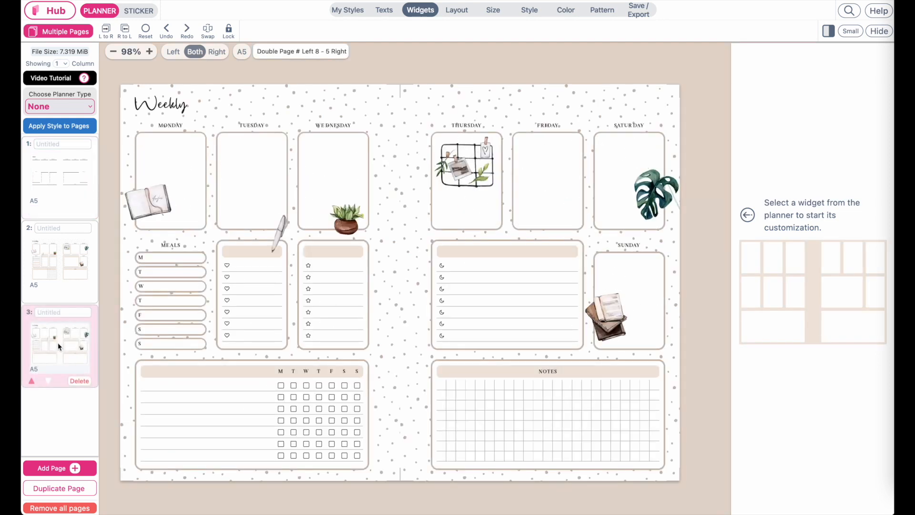